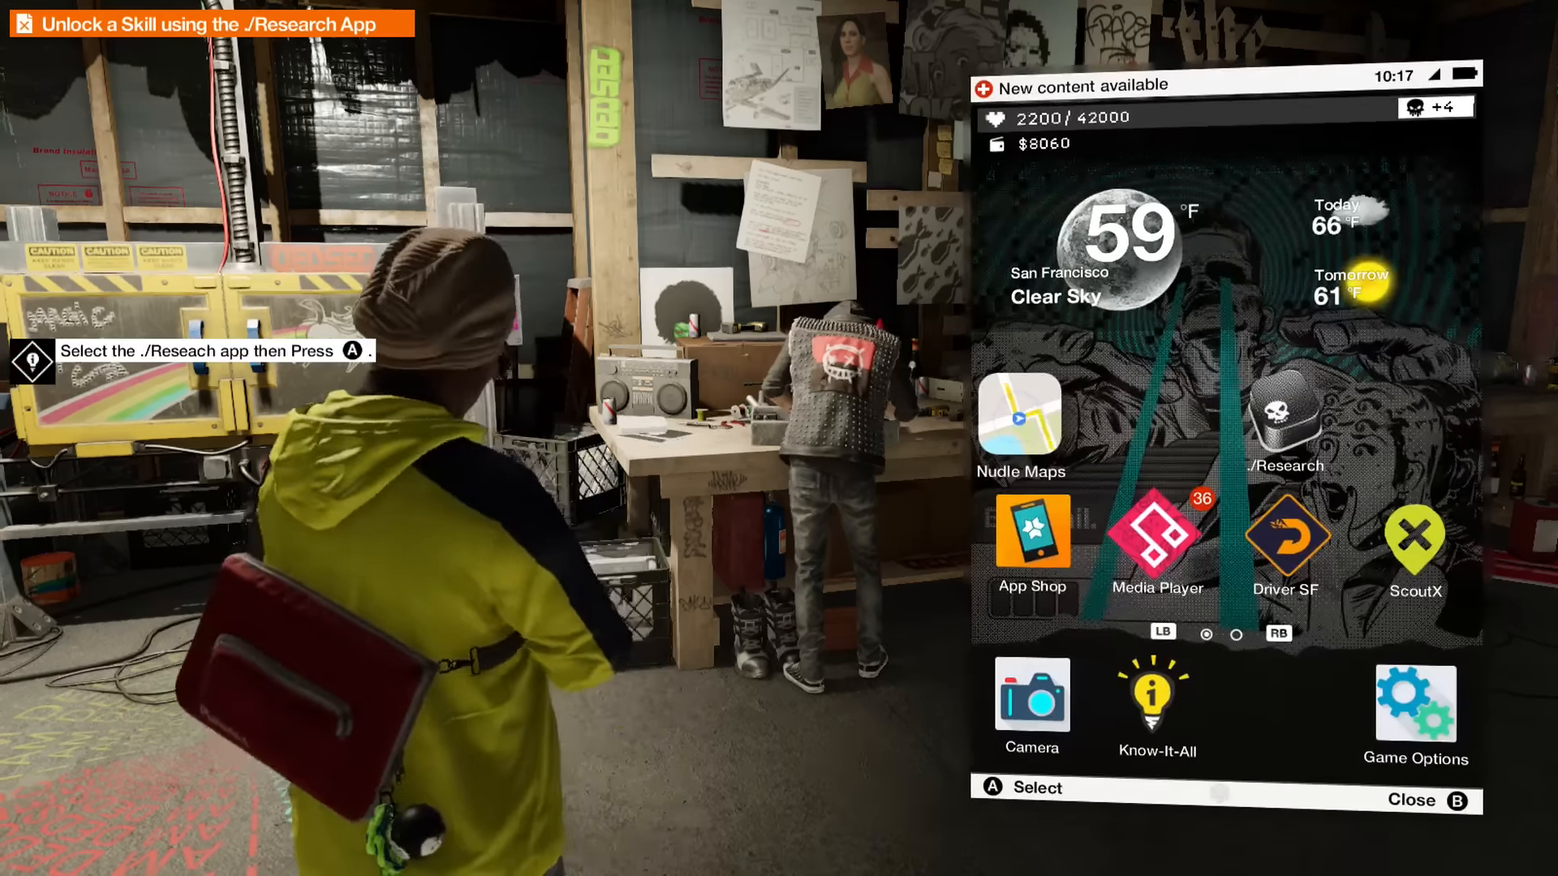
- Open the ./Research app skill tree from the phone, with 2 research points available
left_click(1282, 437)
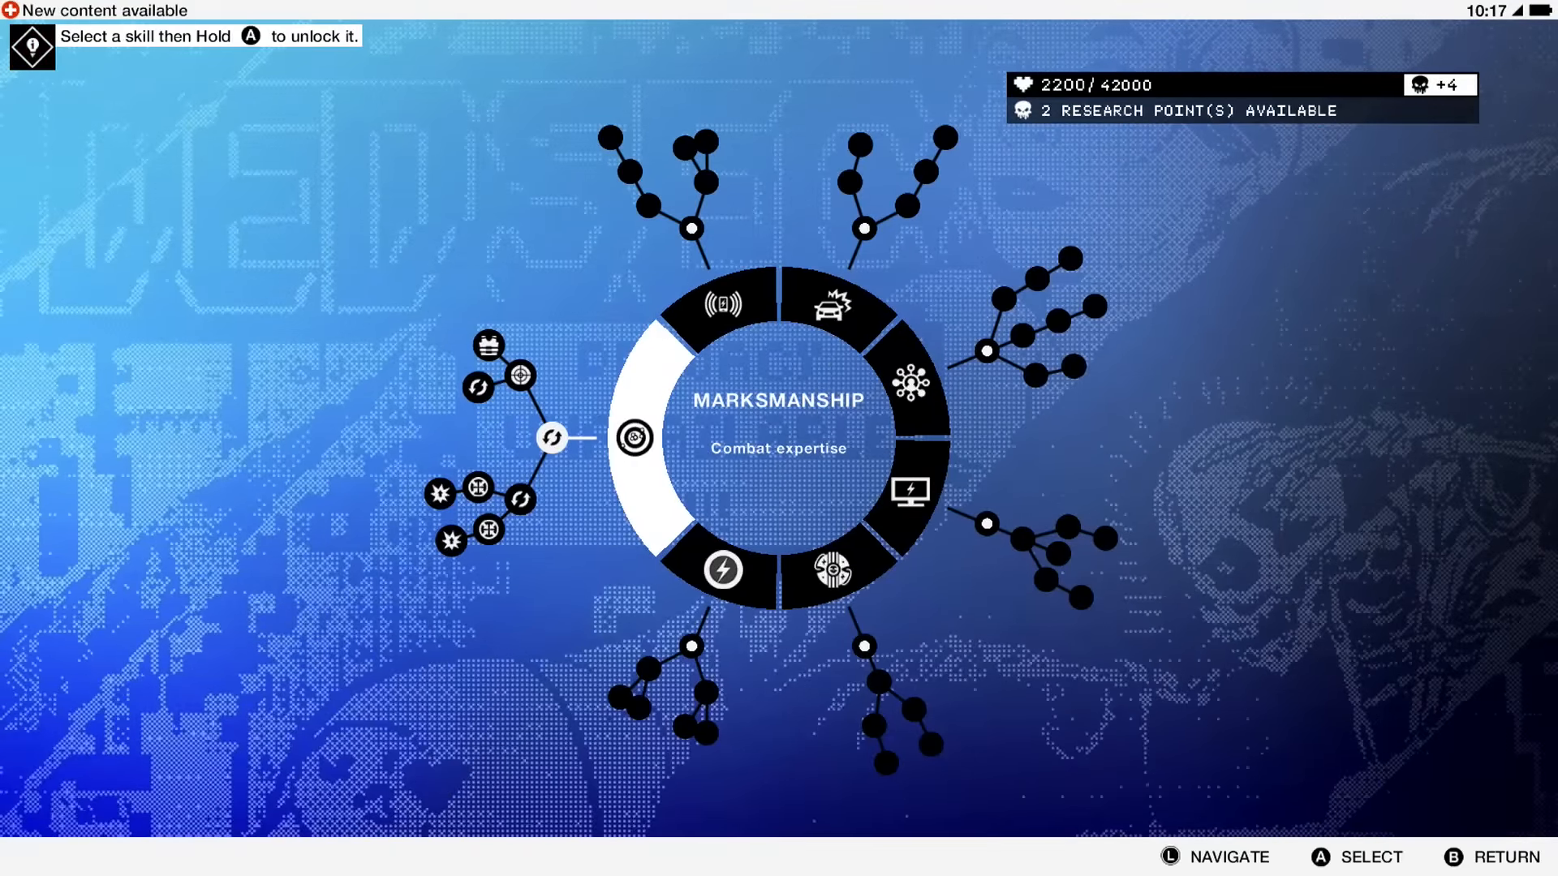
- Select the Remote Ctrl category on the skill wheel and view the locked Remote Gadgets node
key("Right")
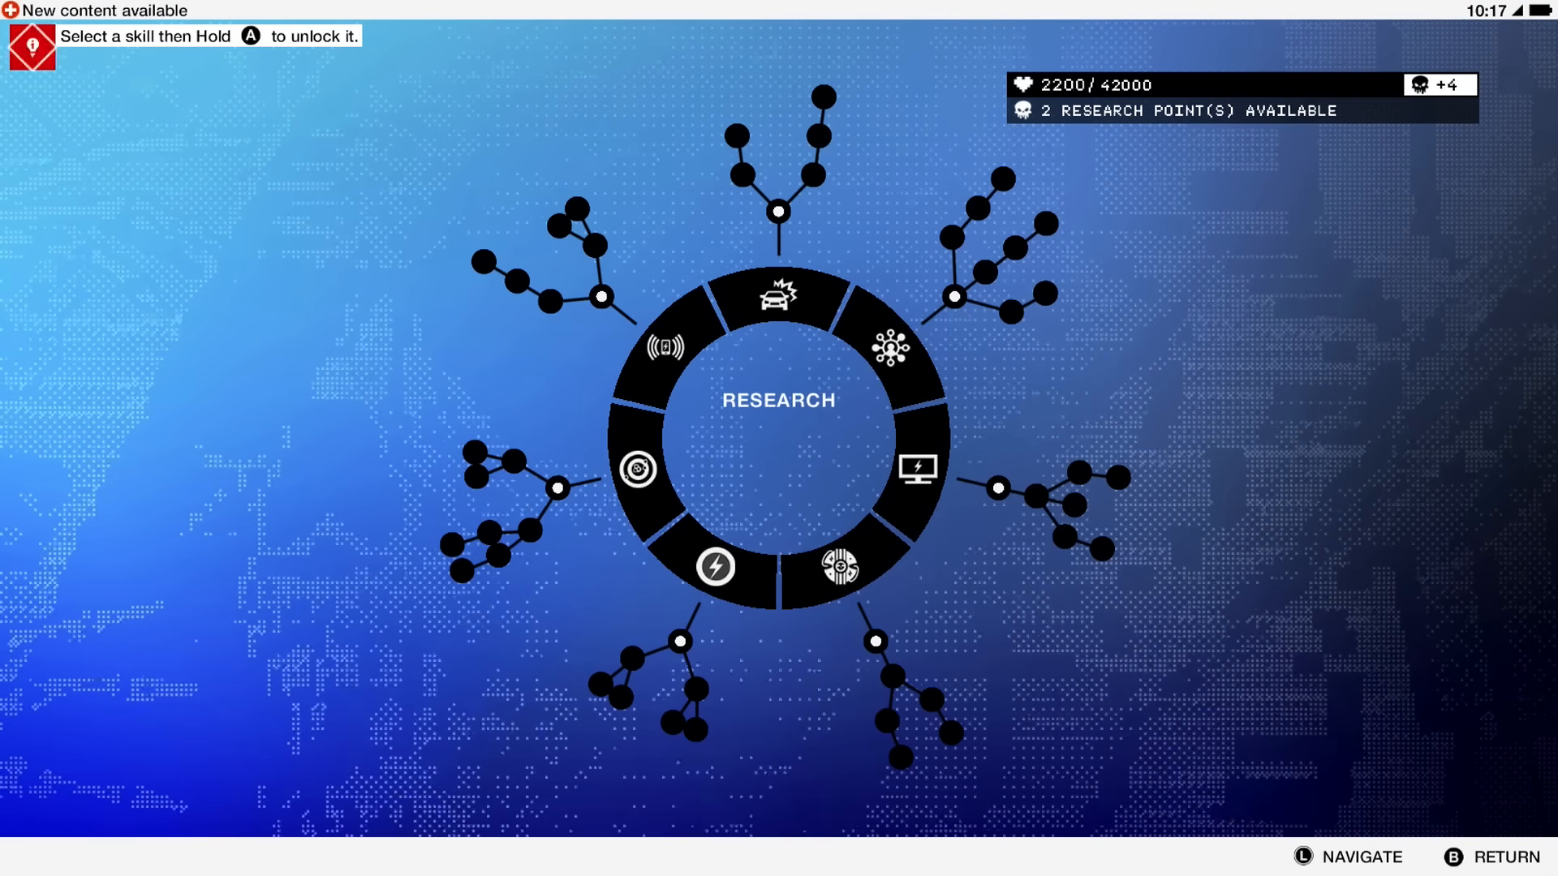
left_click(777, 296)
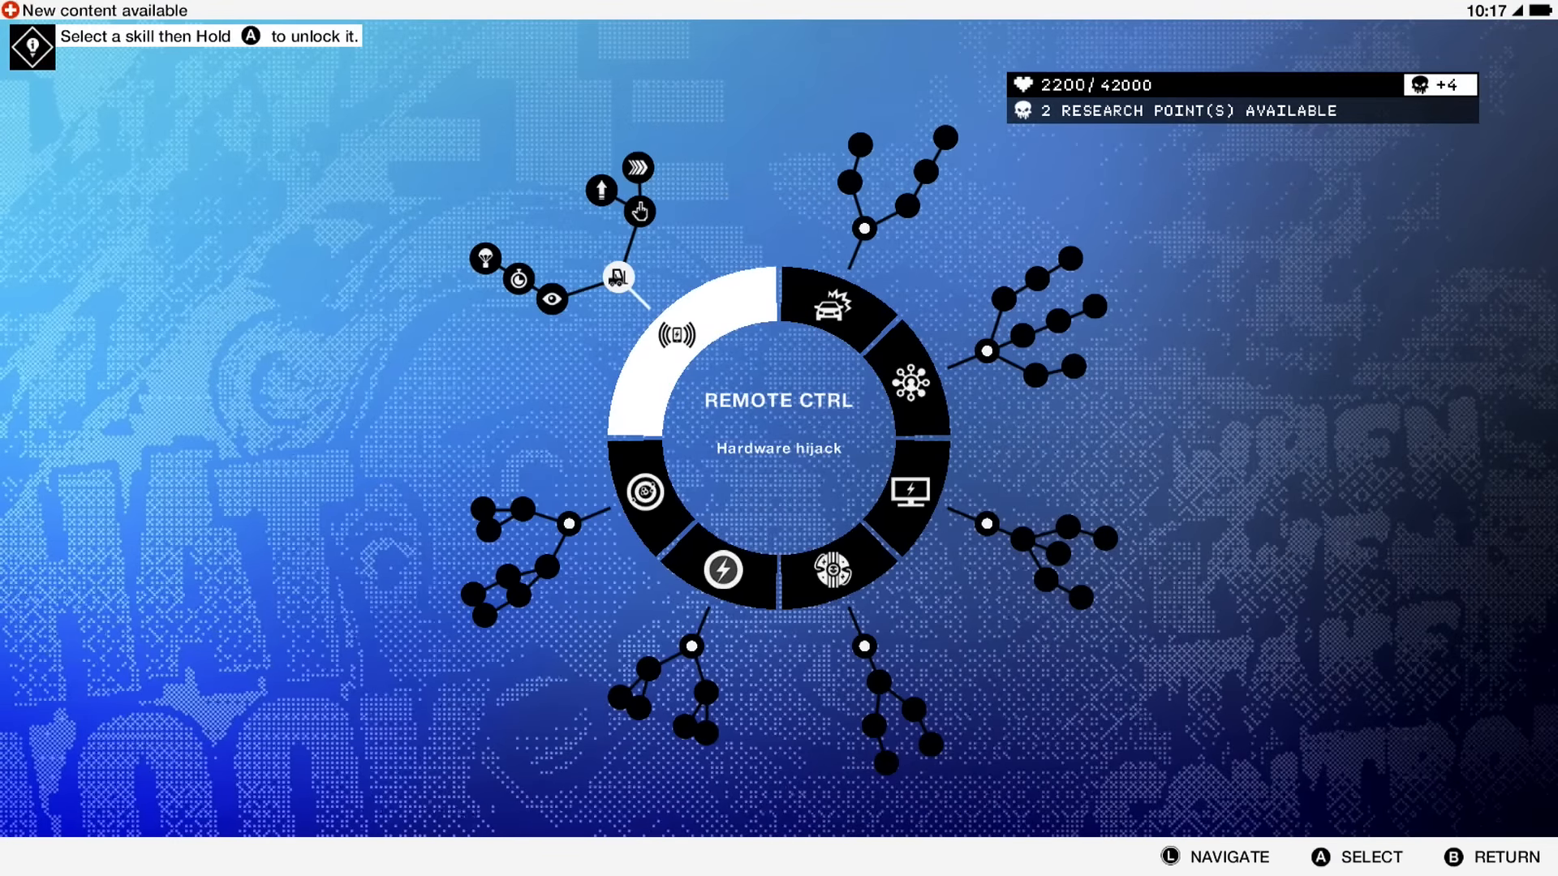
left_click(616, 279)
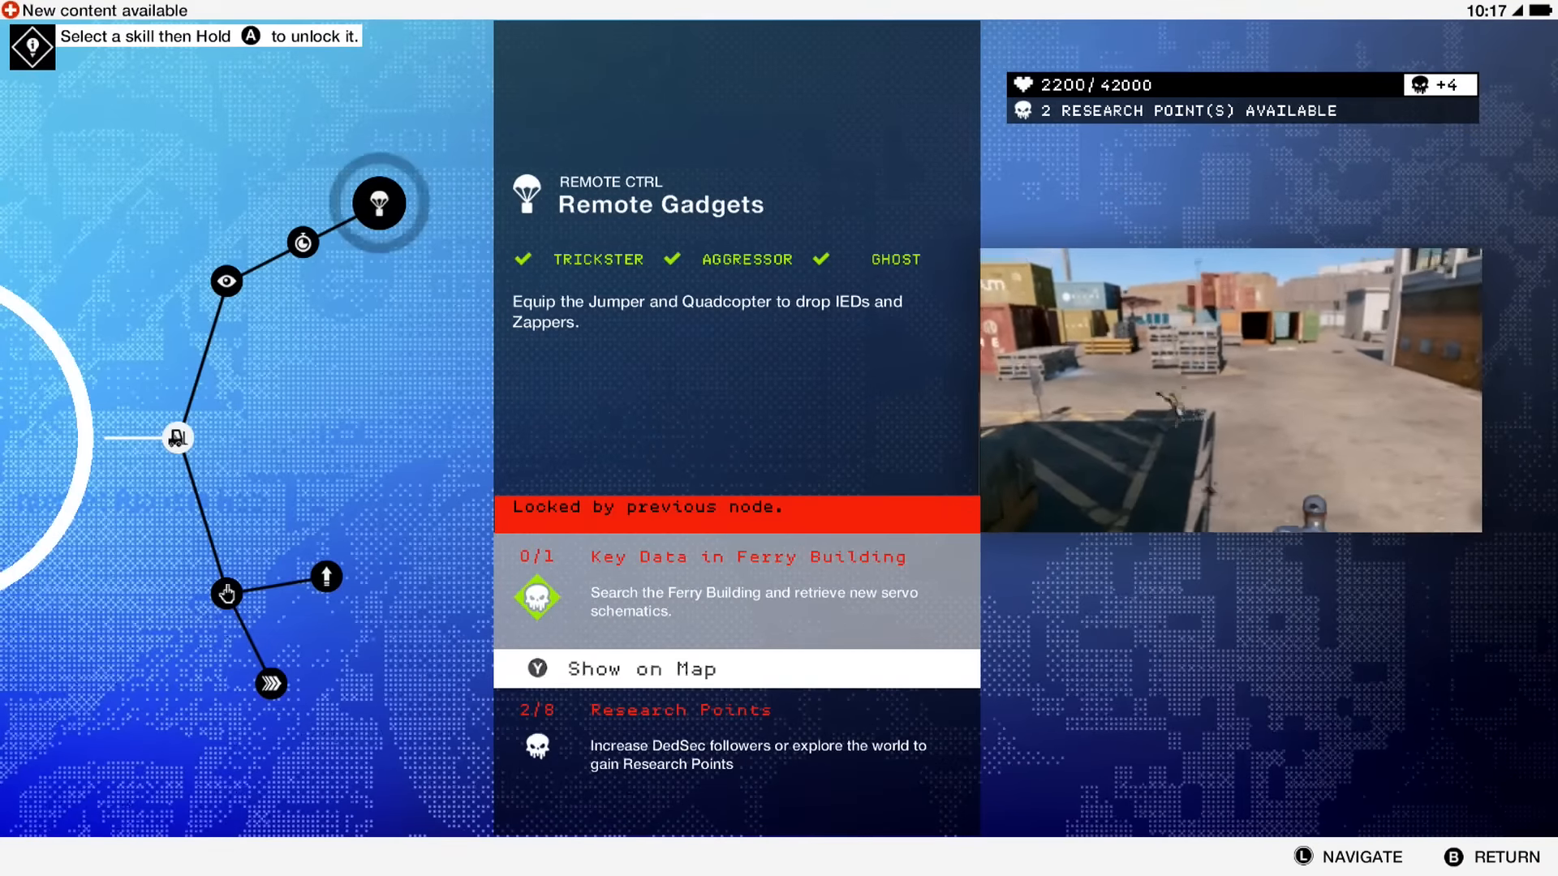
left_click(302, 241)
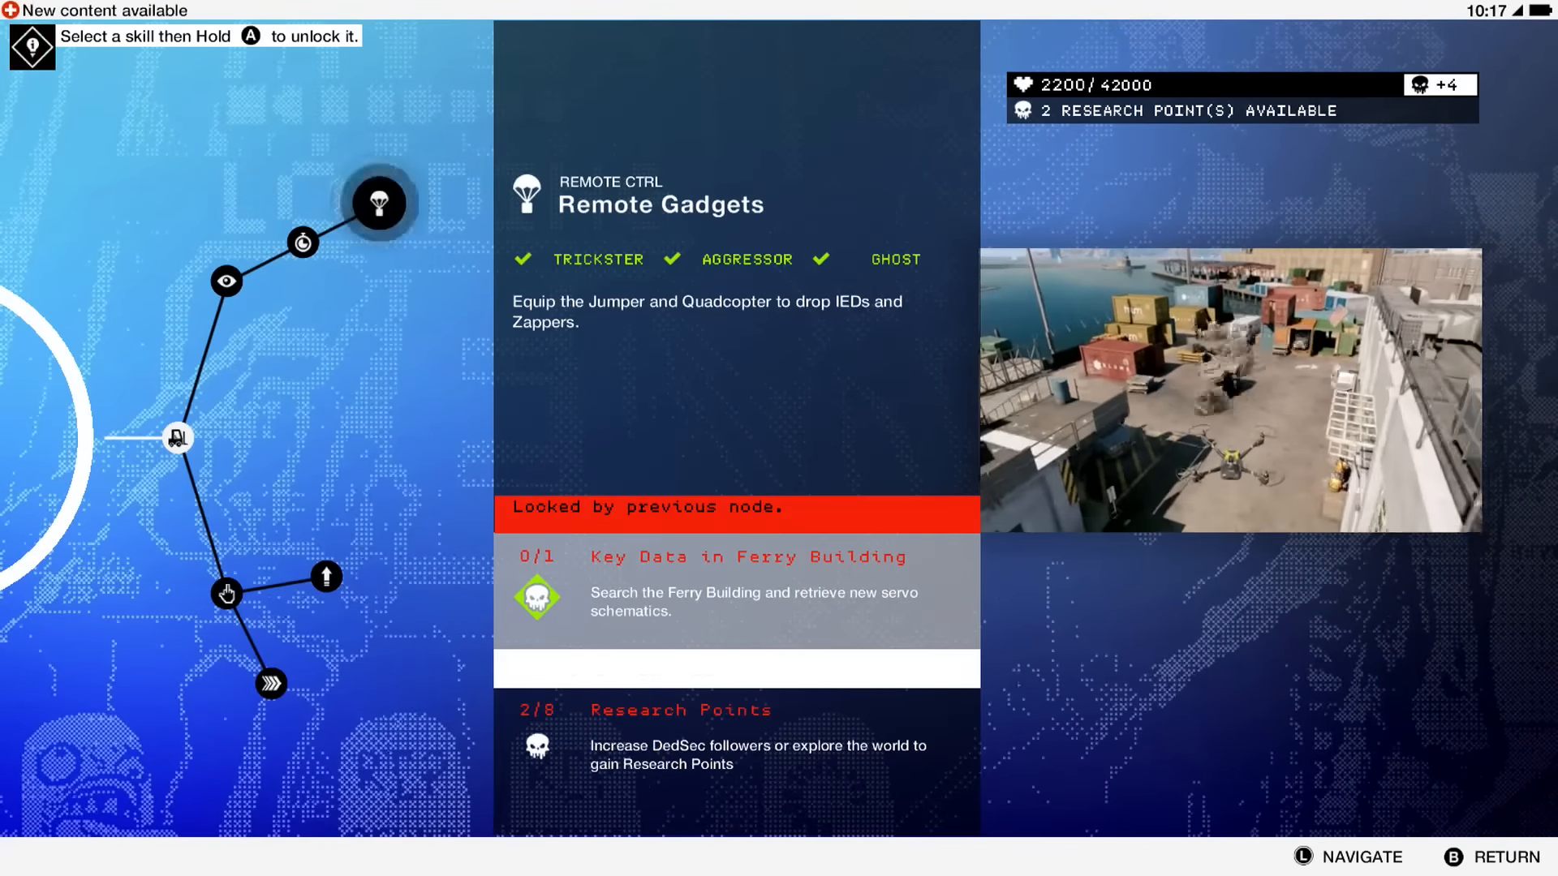
- Review Expert RC Engineering, Taunt and Enhanced Spring, then move to the Vehicle Hacking branch
left_click(227, 281)
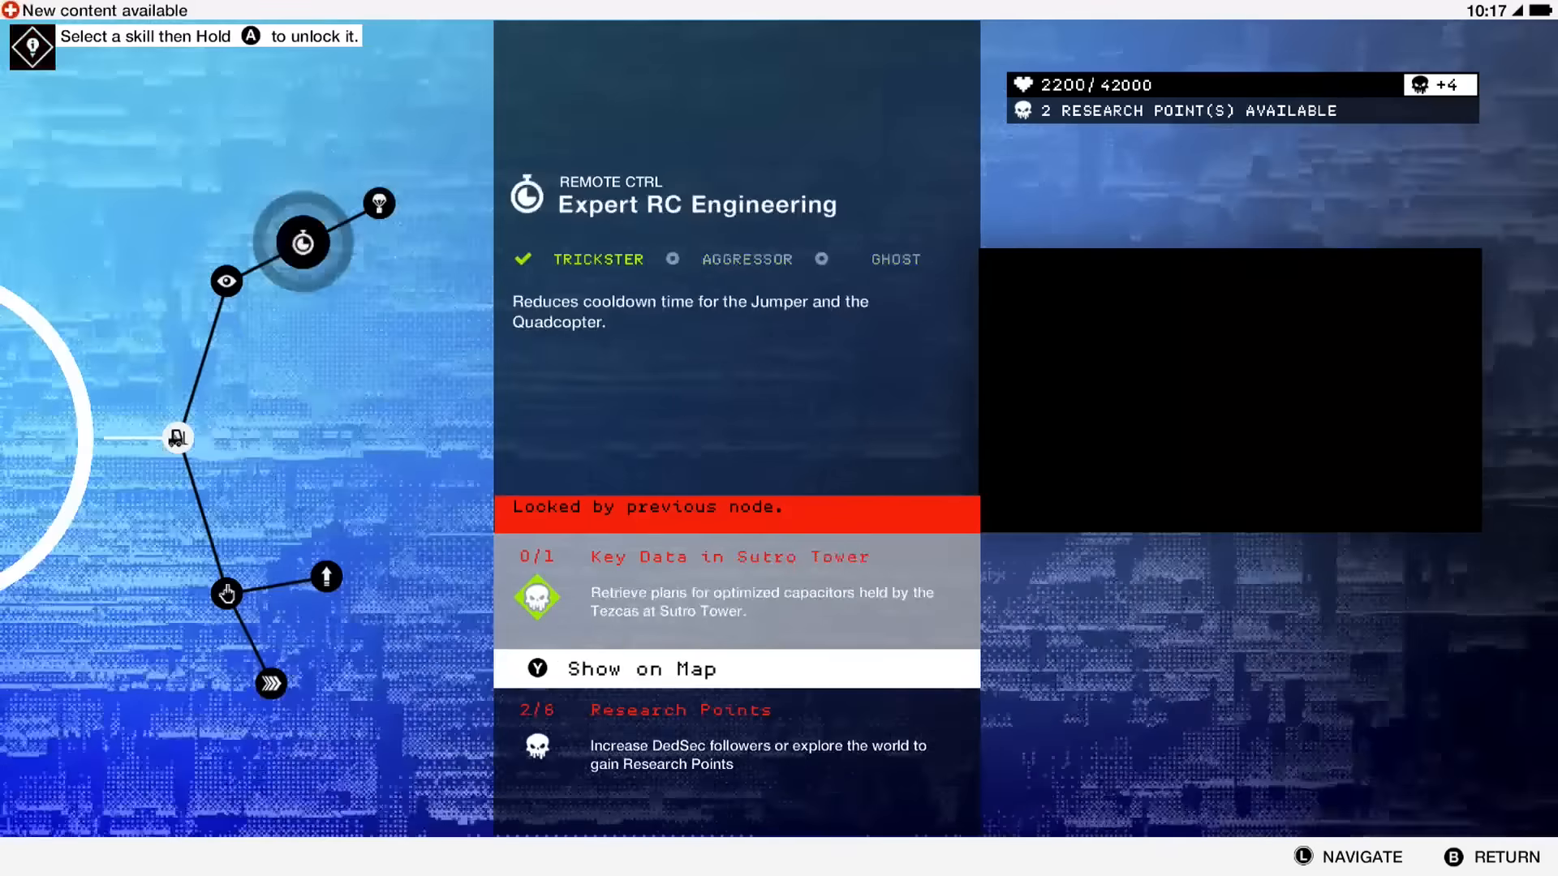
left_click(267, 684)
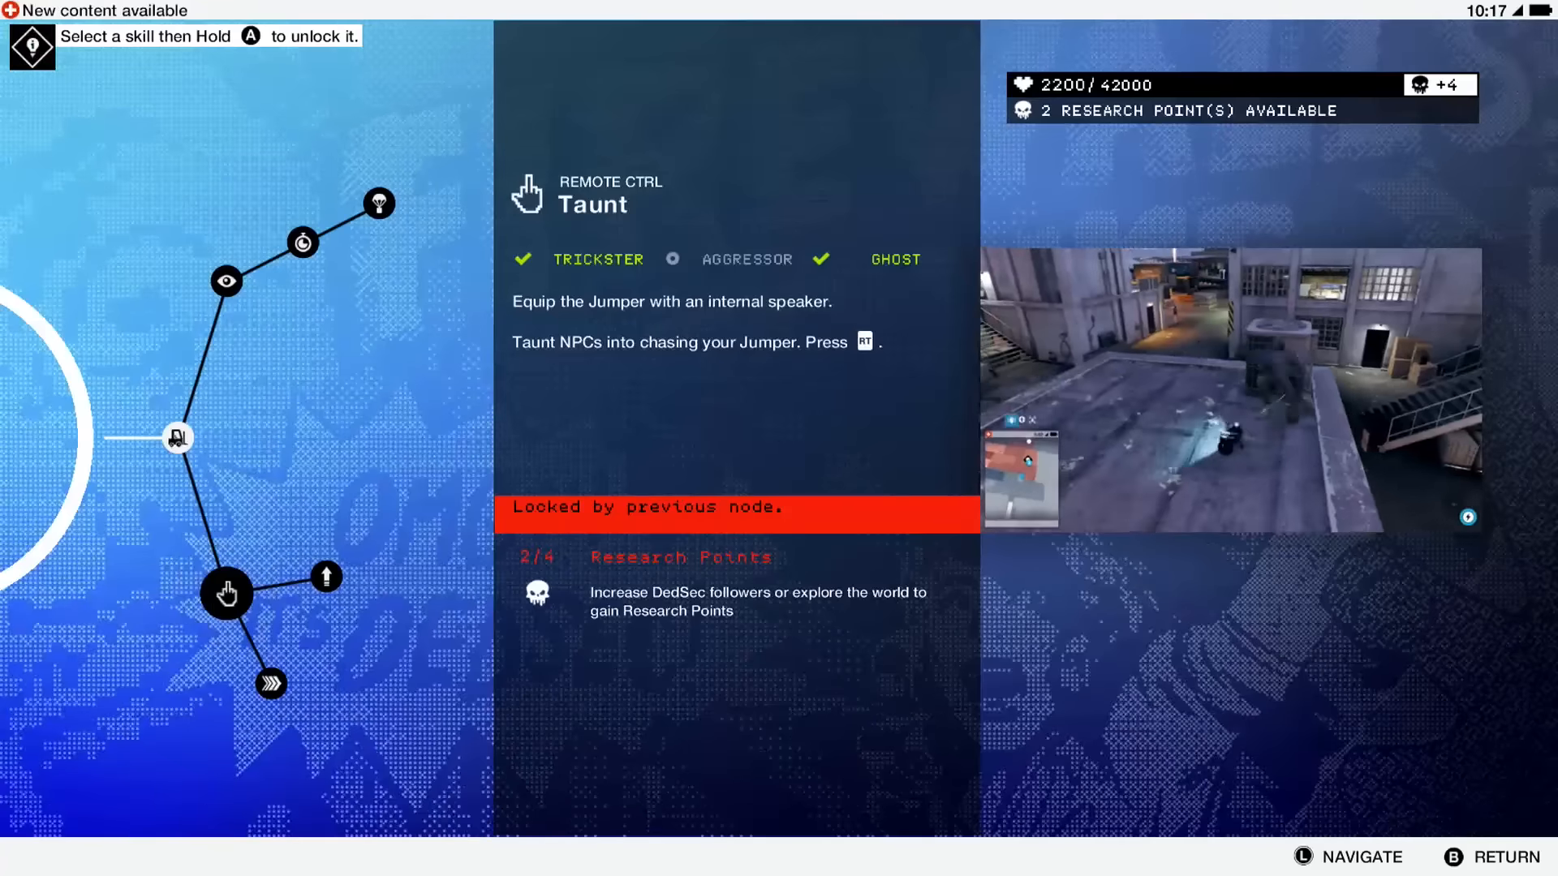
left_click(325, 577)
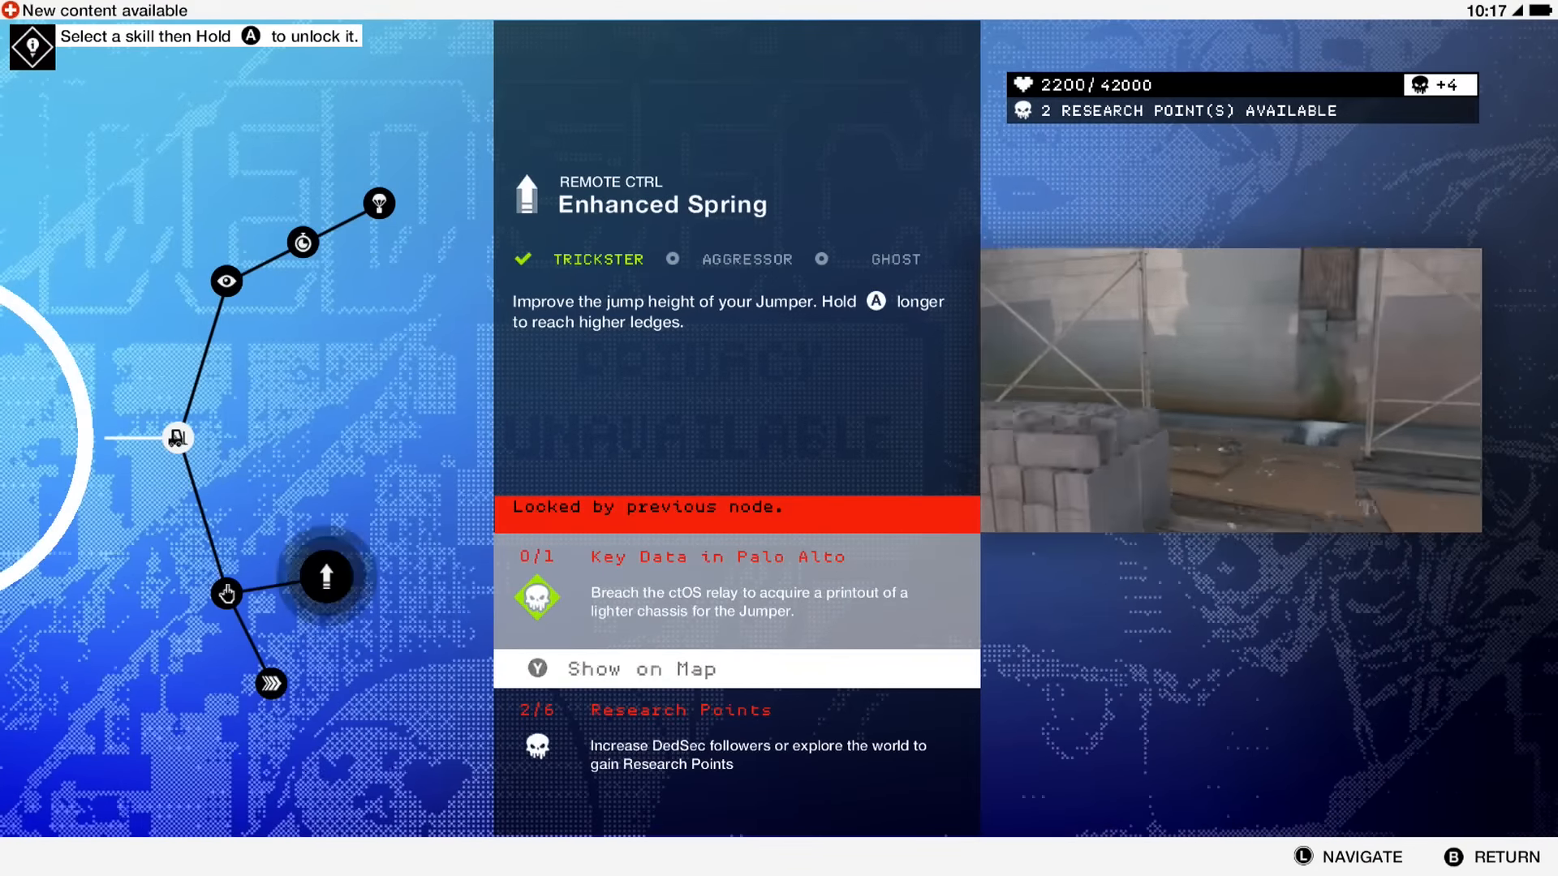
left_click(175, 438)
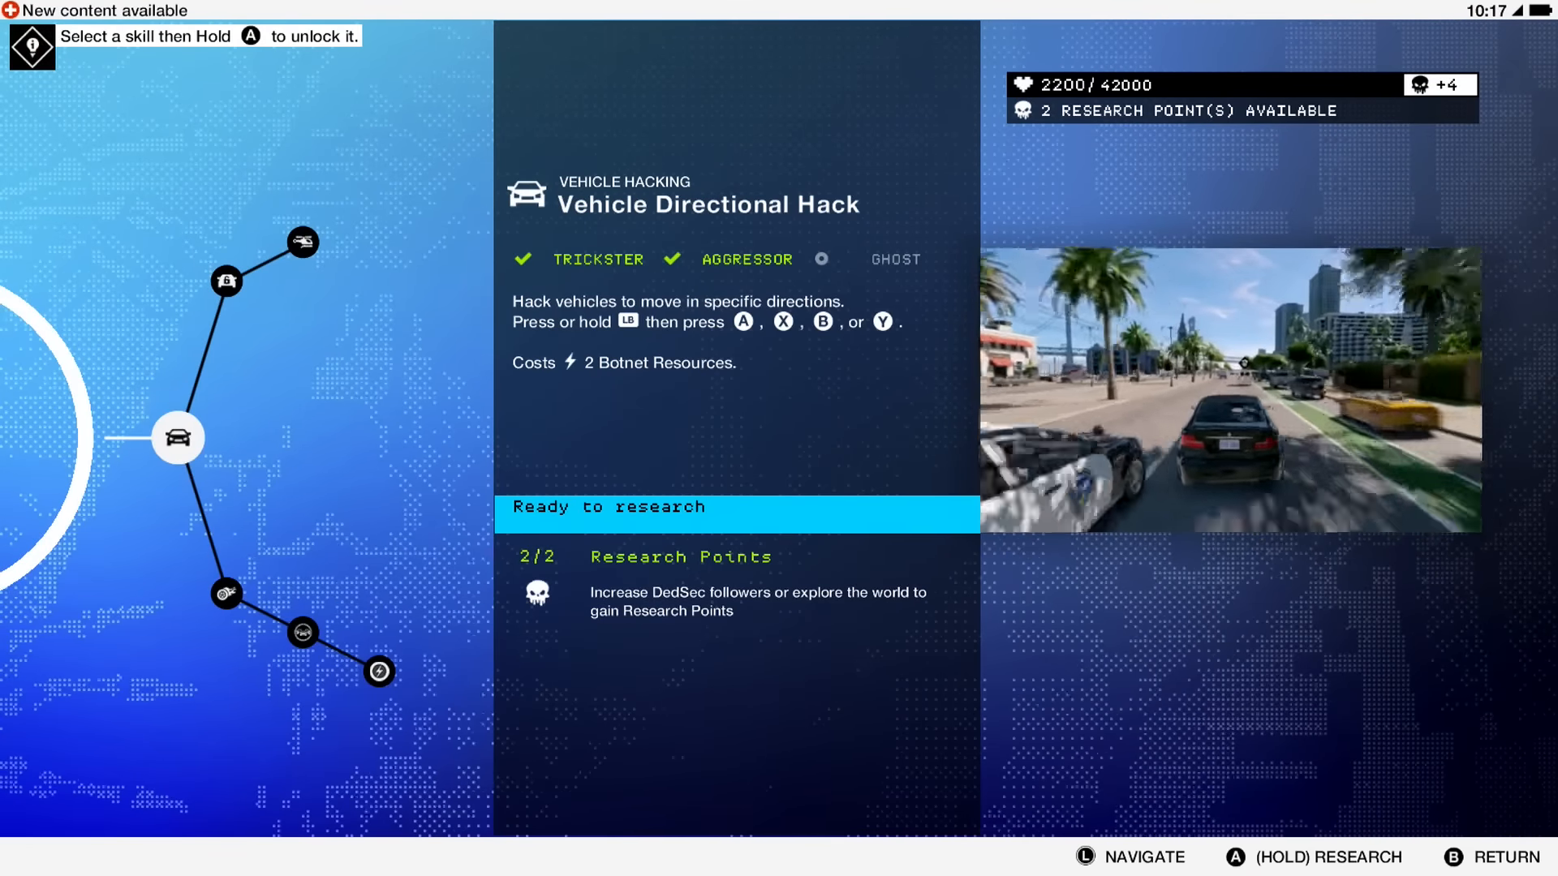
- View the Hijacker skill, locked behind the previous node and needing 4 research points
left_click(227, 280)
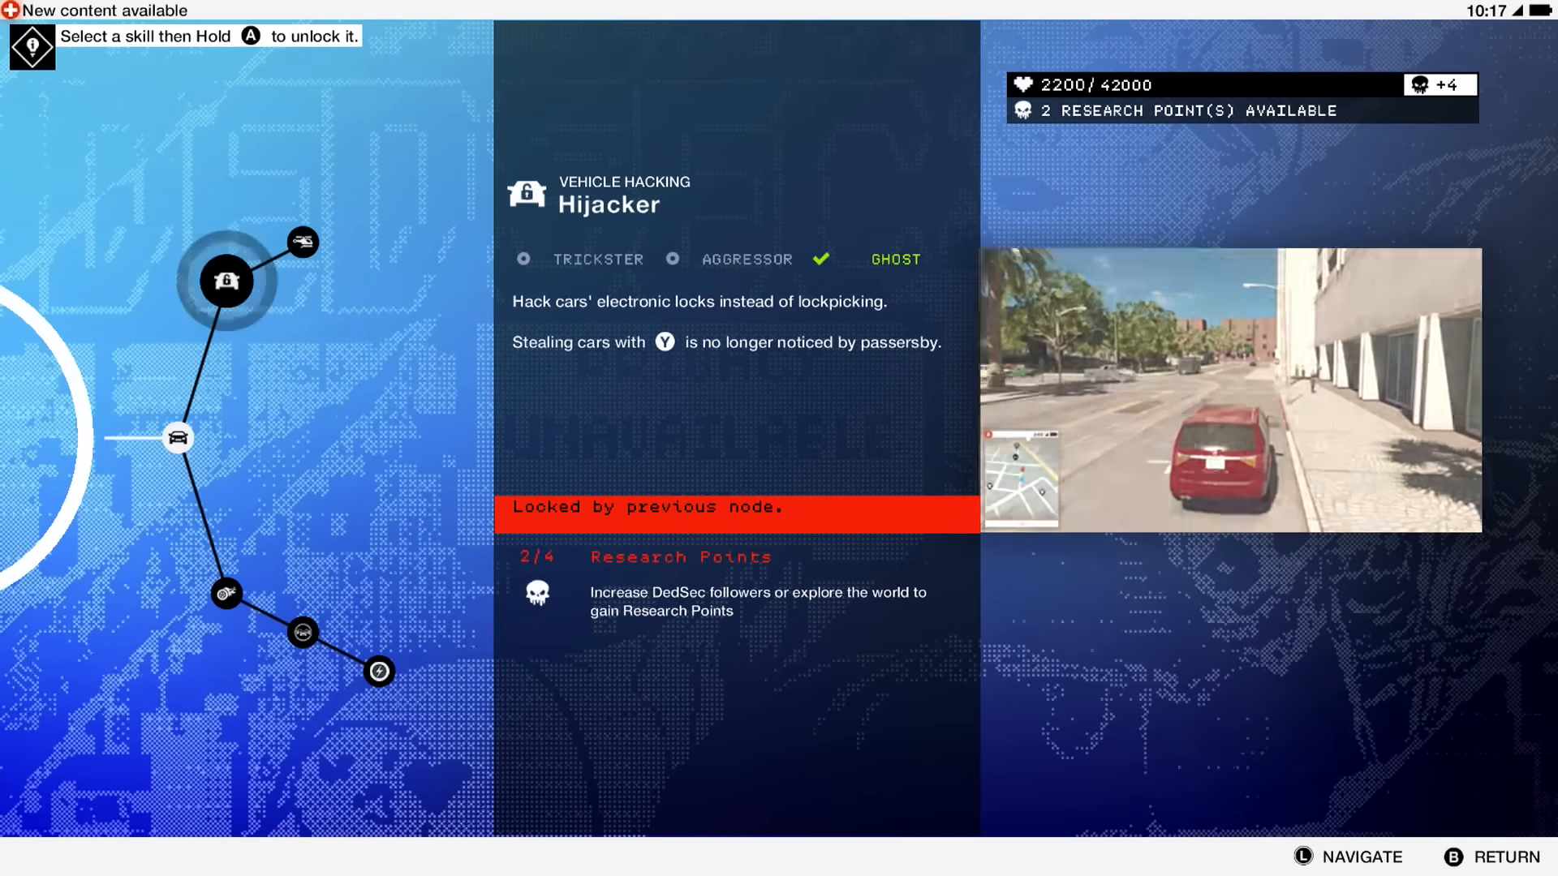
- View Massive Vehicle Hack, requiring Key Data in Chinatown and 6 research points
left_click(303, 242)
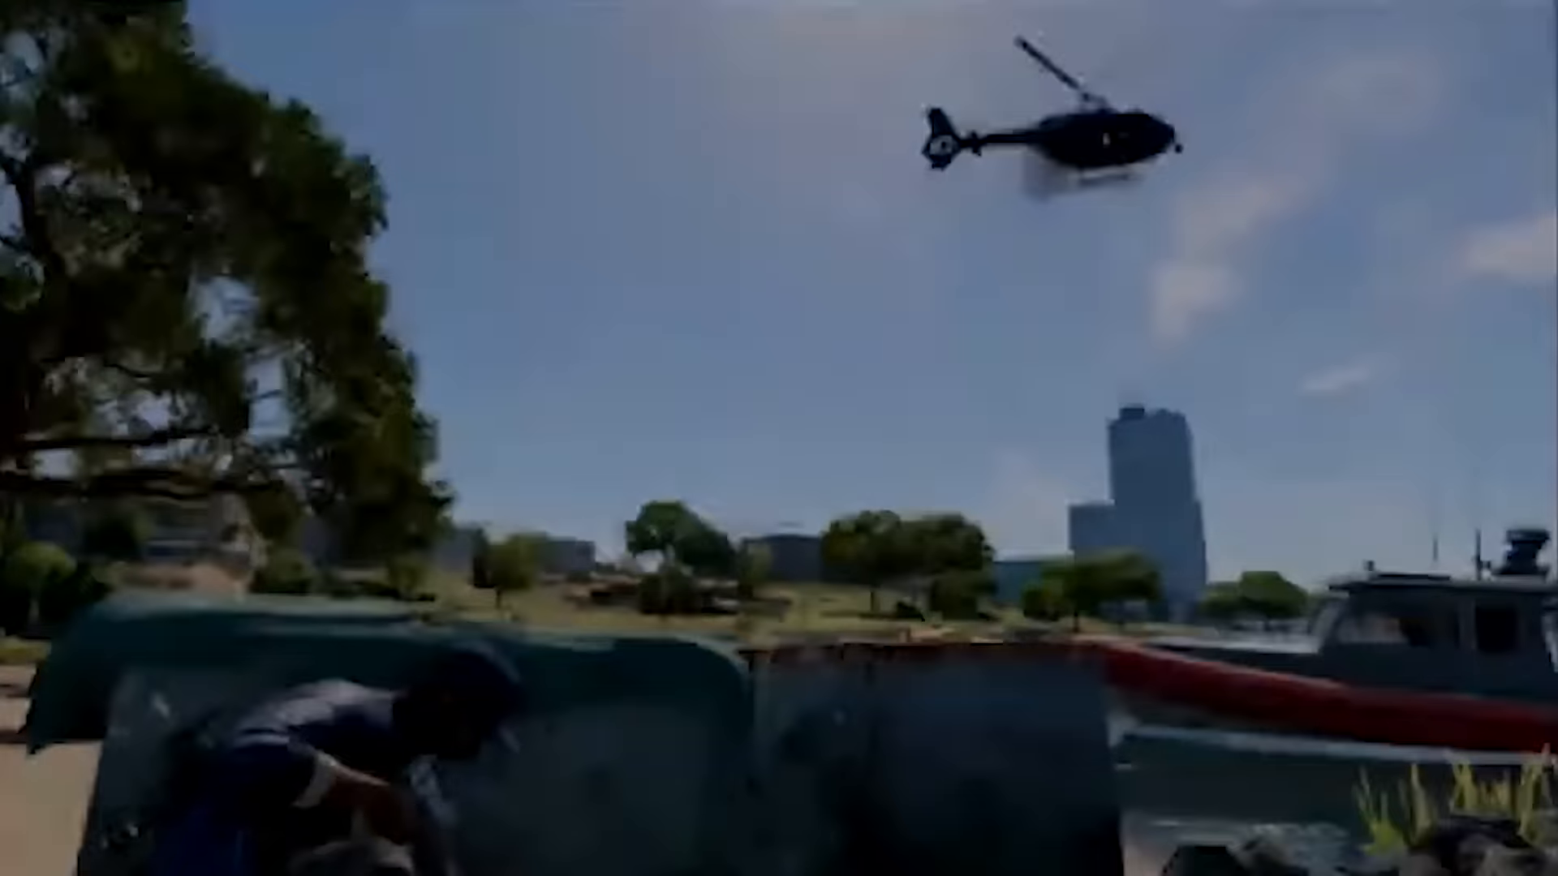
mouse_move(779, 438)
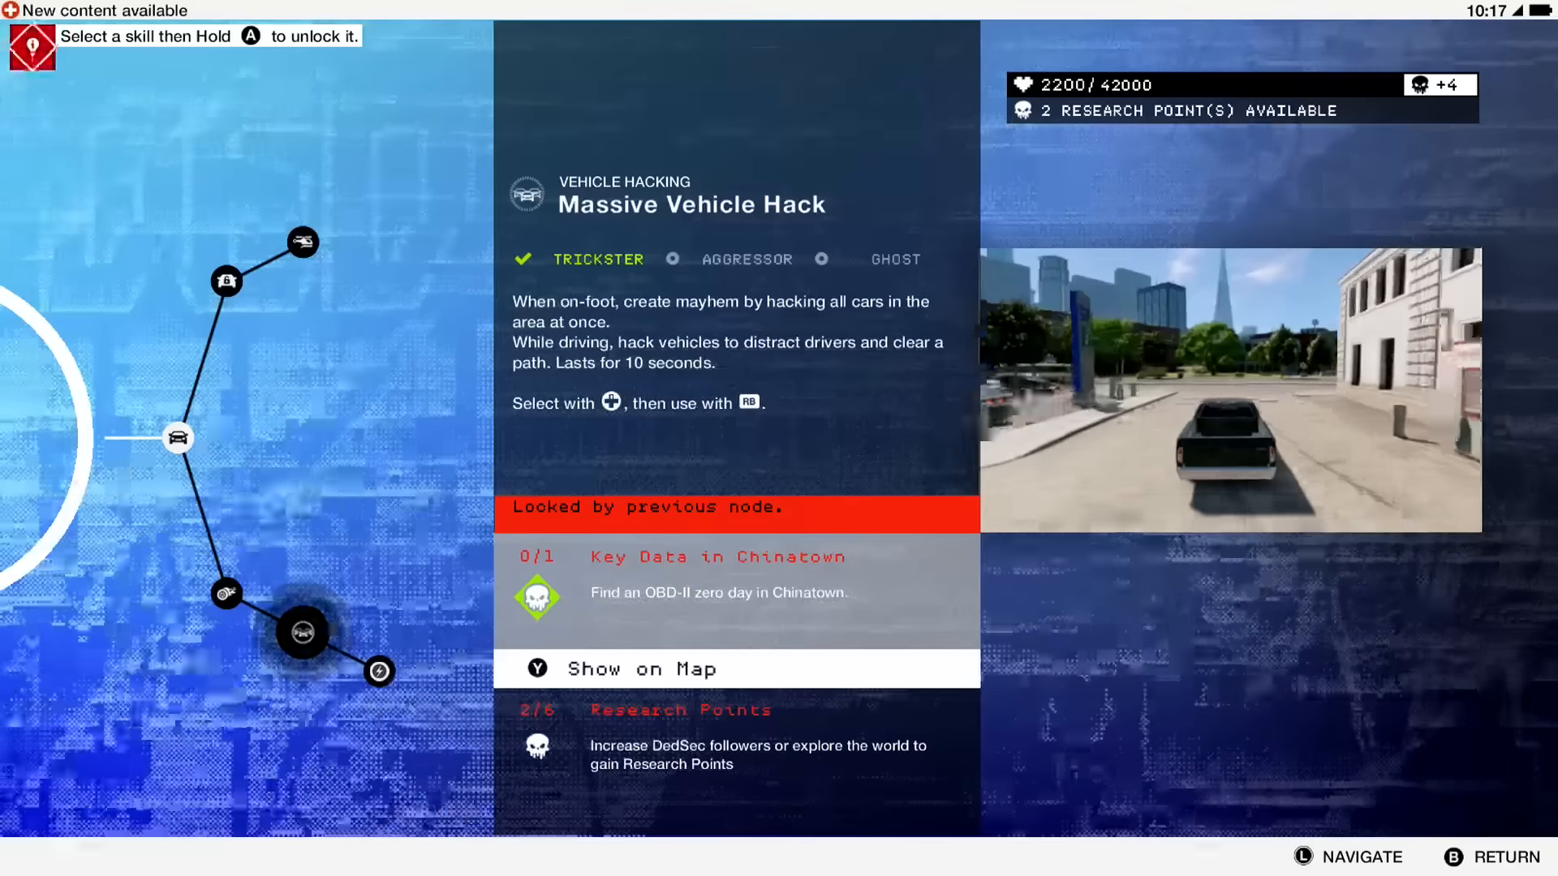
- Return to the wheel, enter Social Engineering and view APB: Suspect Located, Create Distraction and Gang Attack
left_click(379, 672)
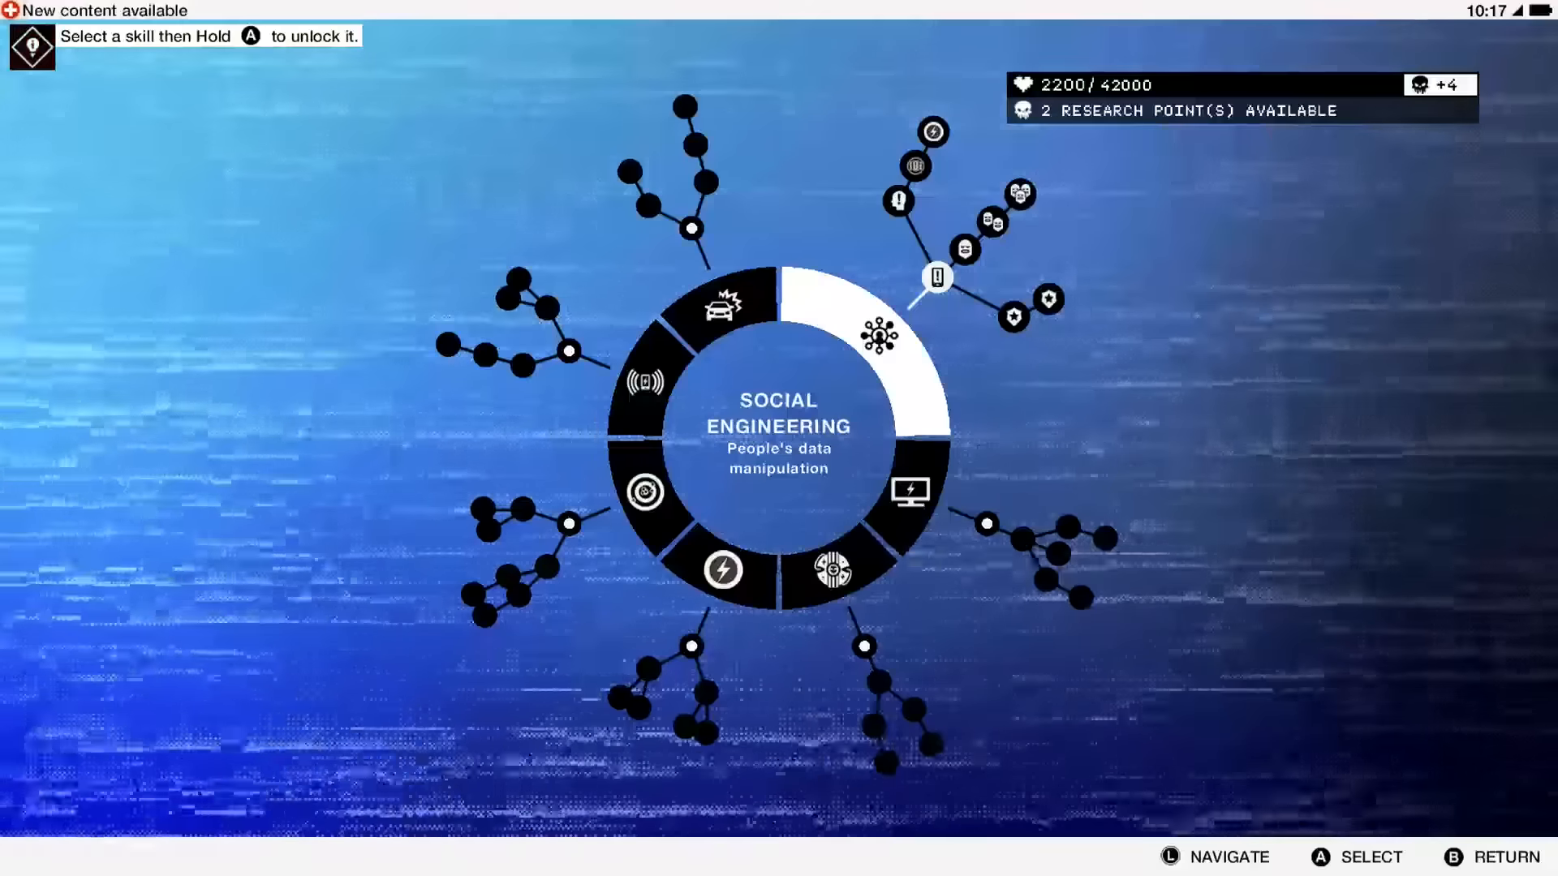
left_click(934, 276)
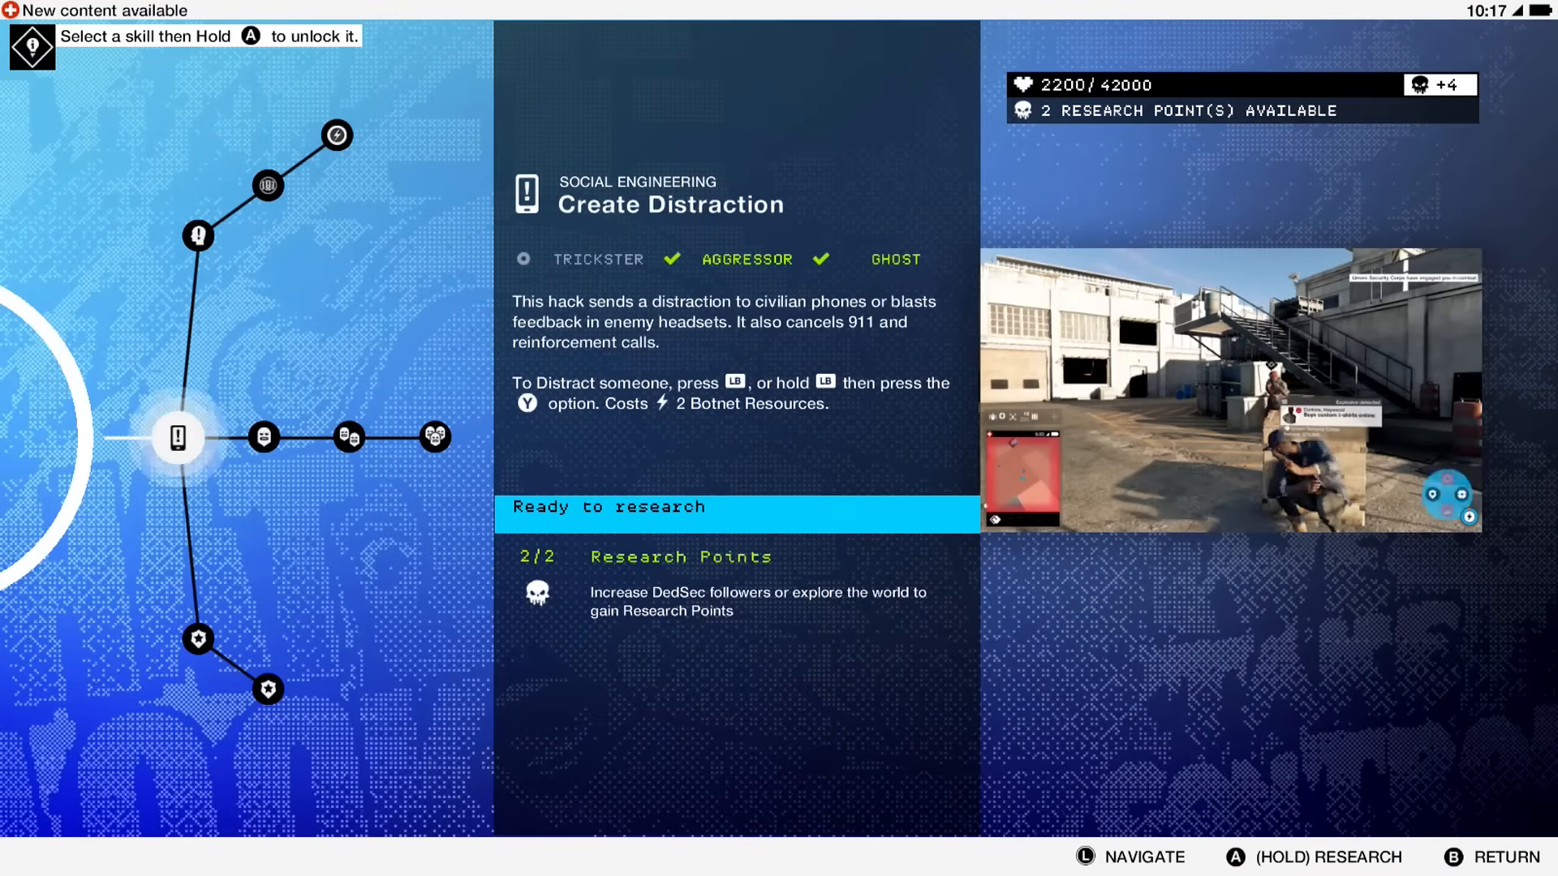
left_click(197, 640)
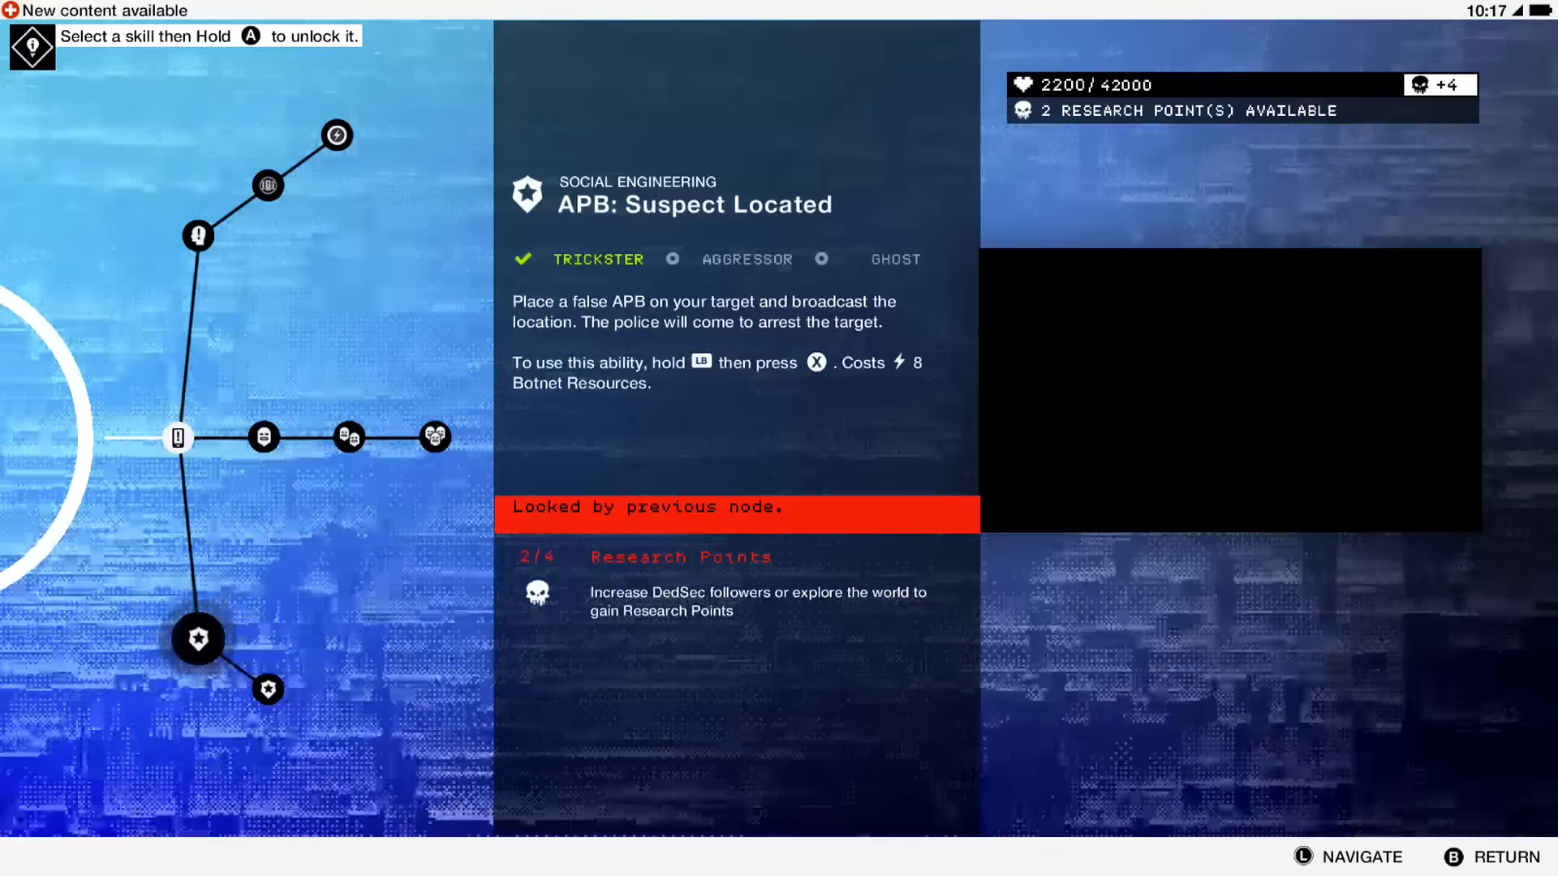
left_click(176, 437)
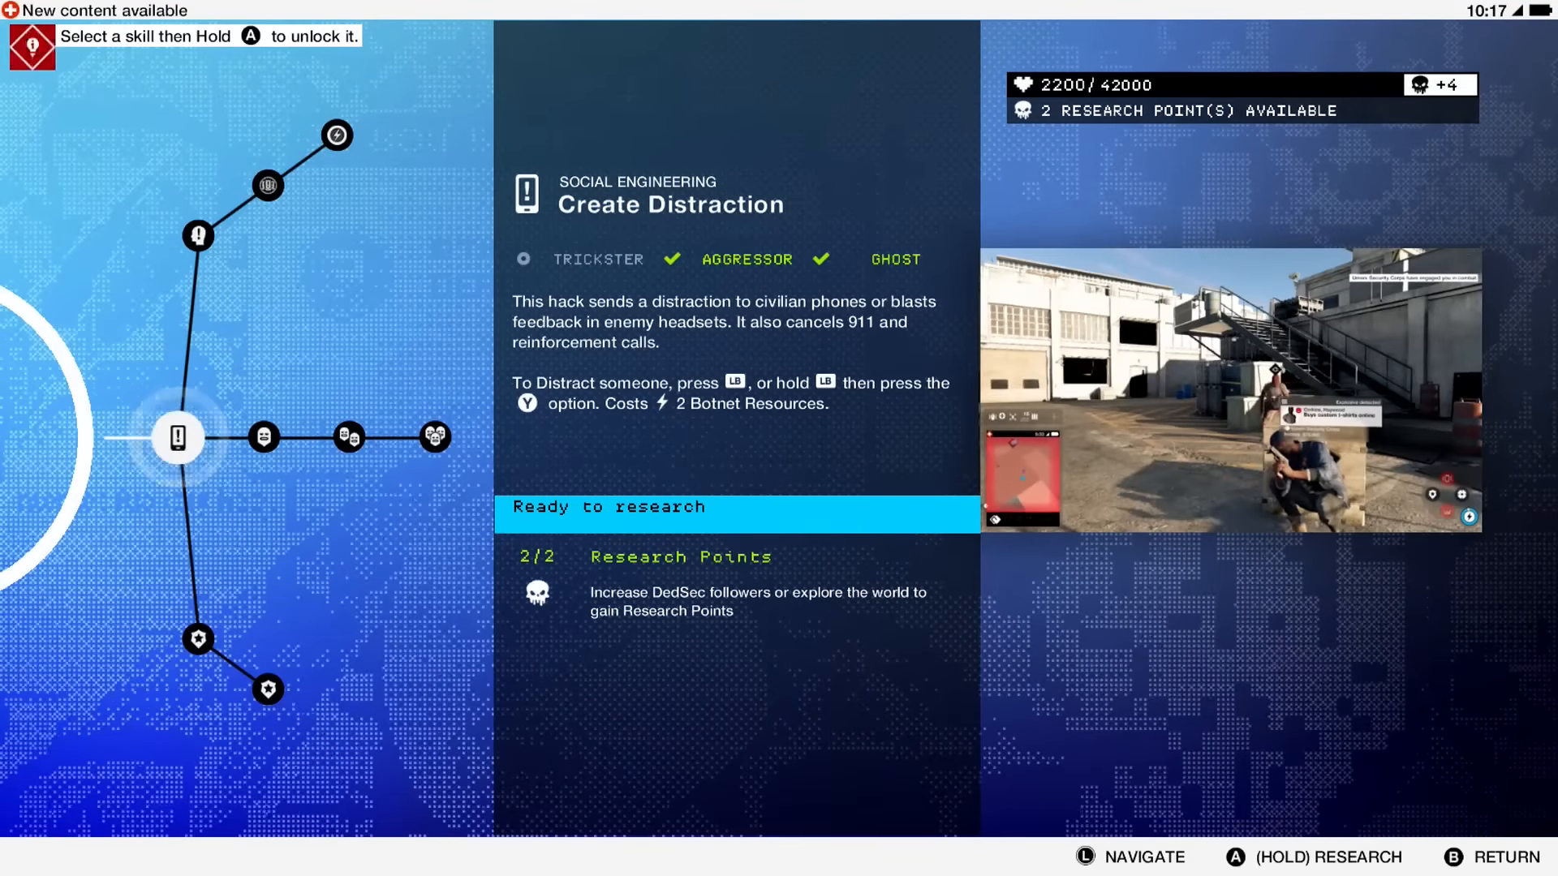
left_click(263, 437)
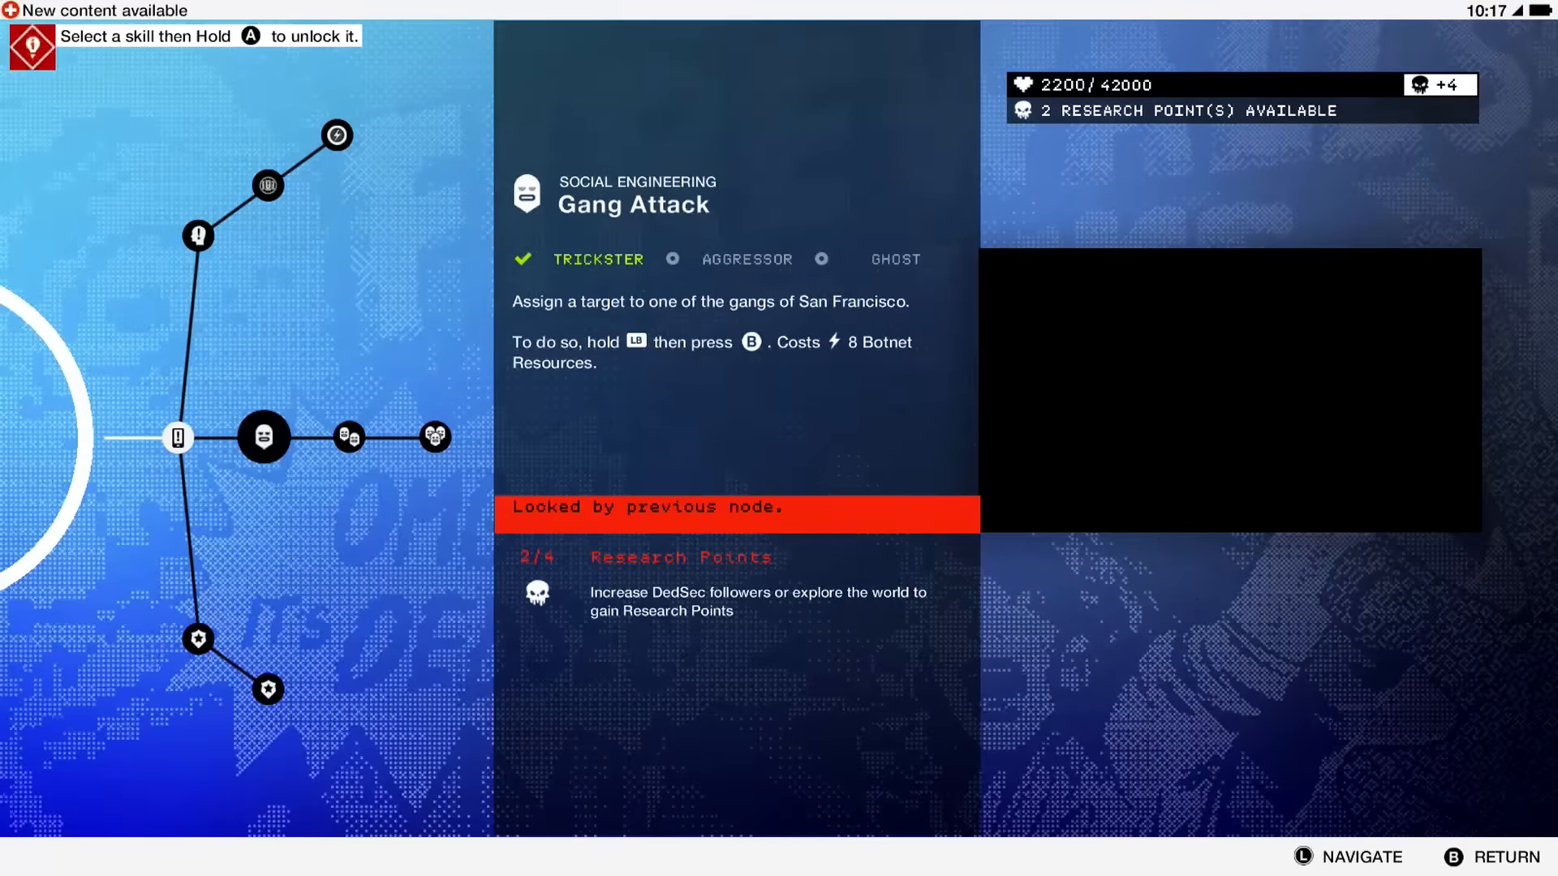
- Compare Gang Skirmish, Gang Attack and Create Distraction, finishing on the locked APB: Wanted Criminal
left_click(435, 436)
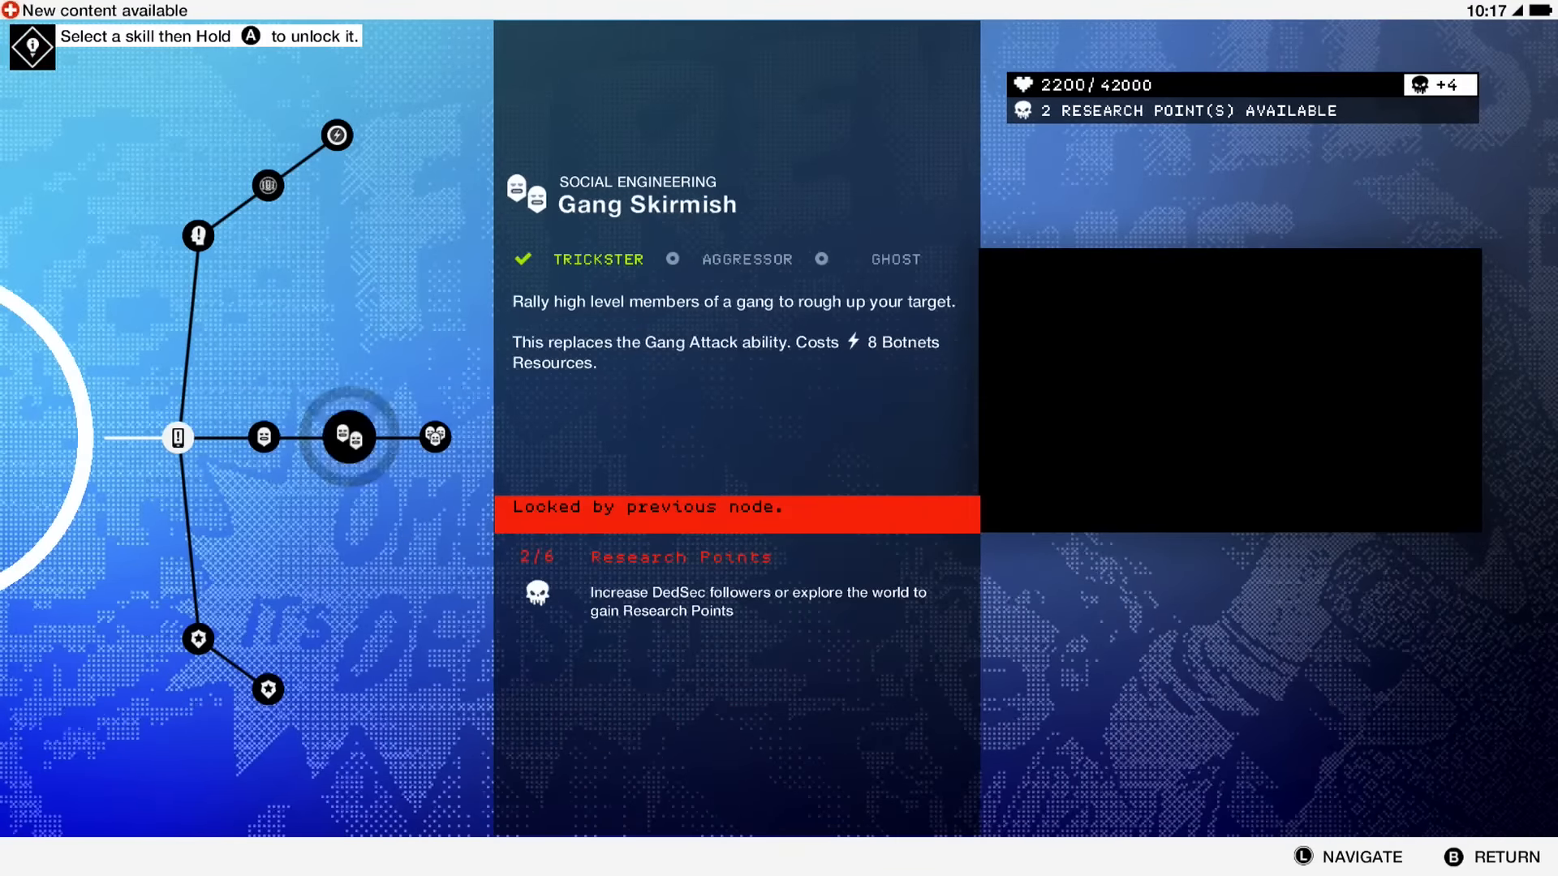
left_click(263, 438)
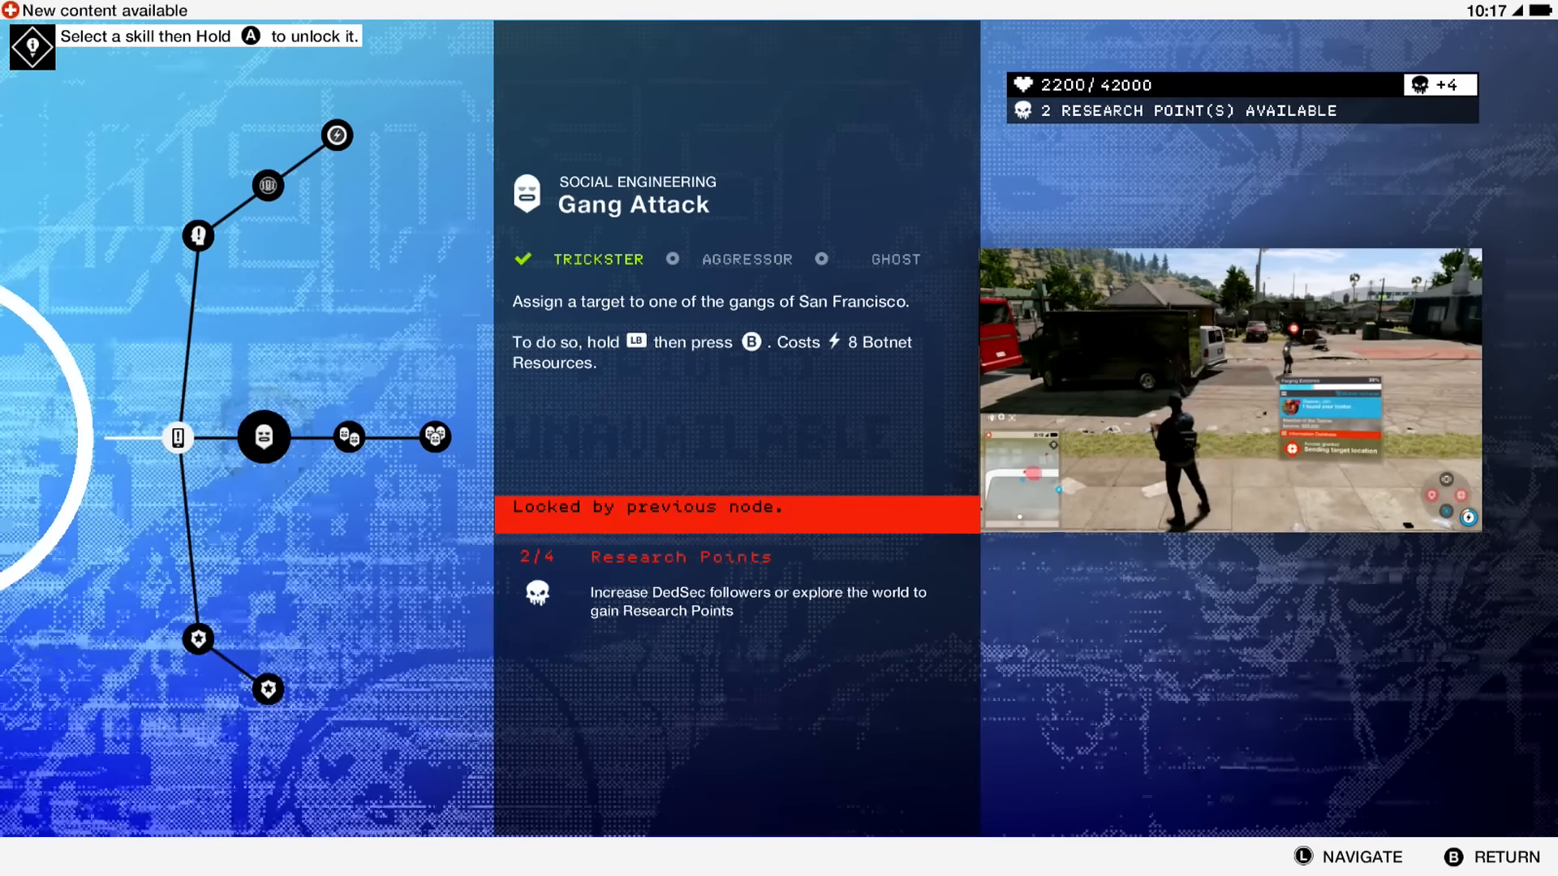
left_click(198, 640)
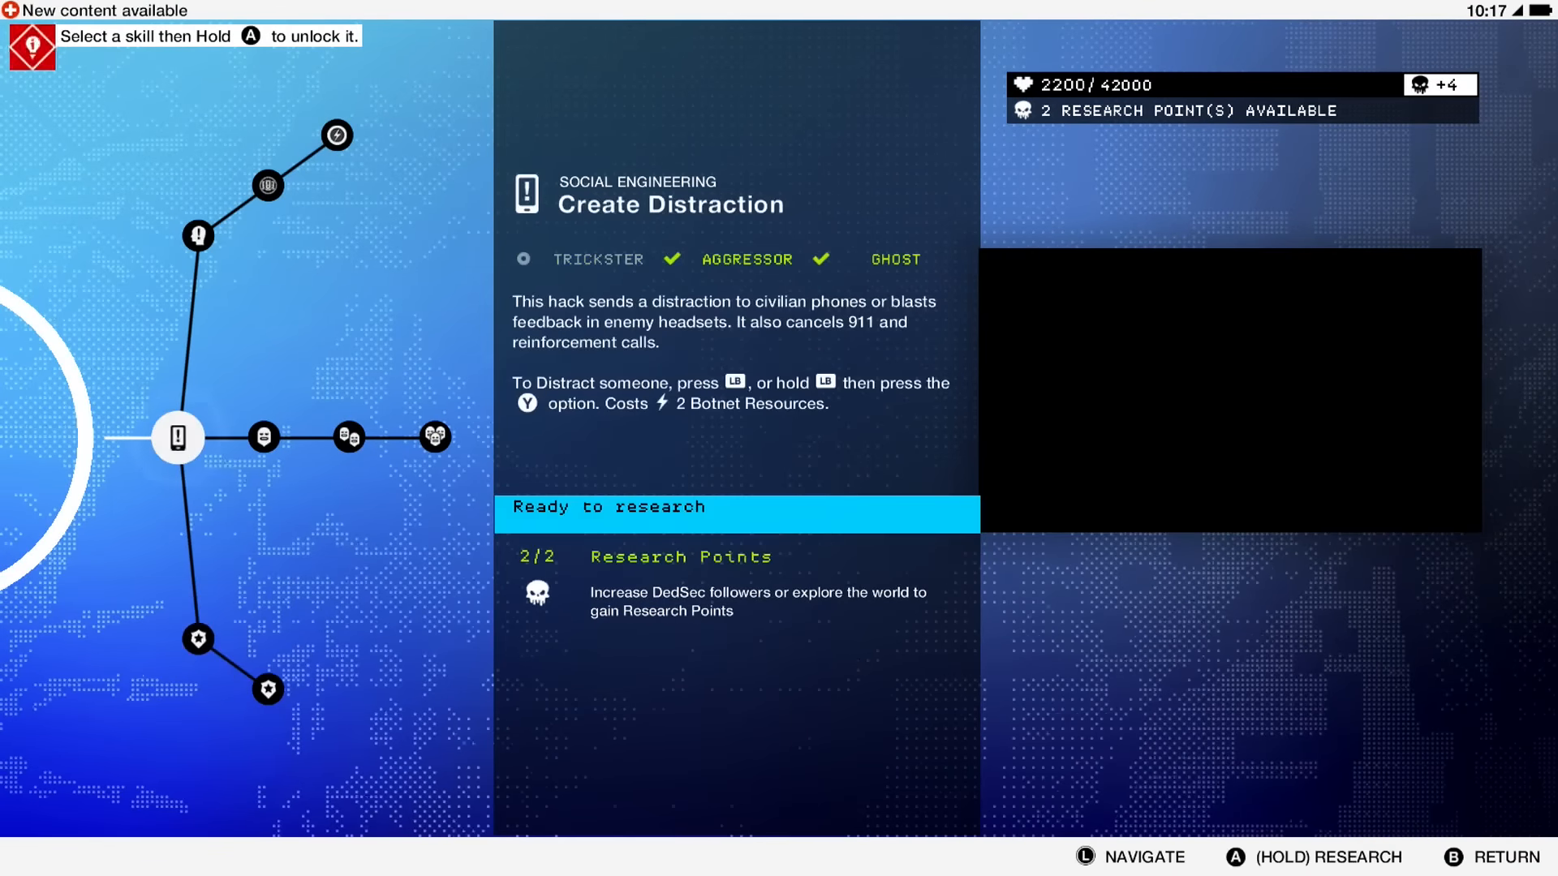
left_click(263, 436)
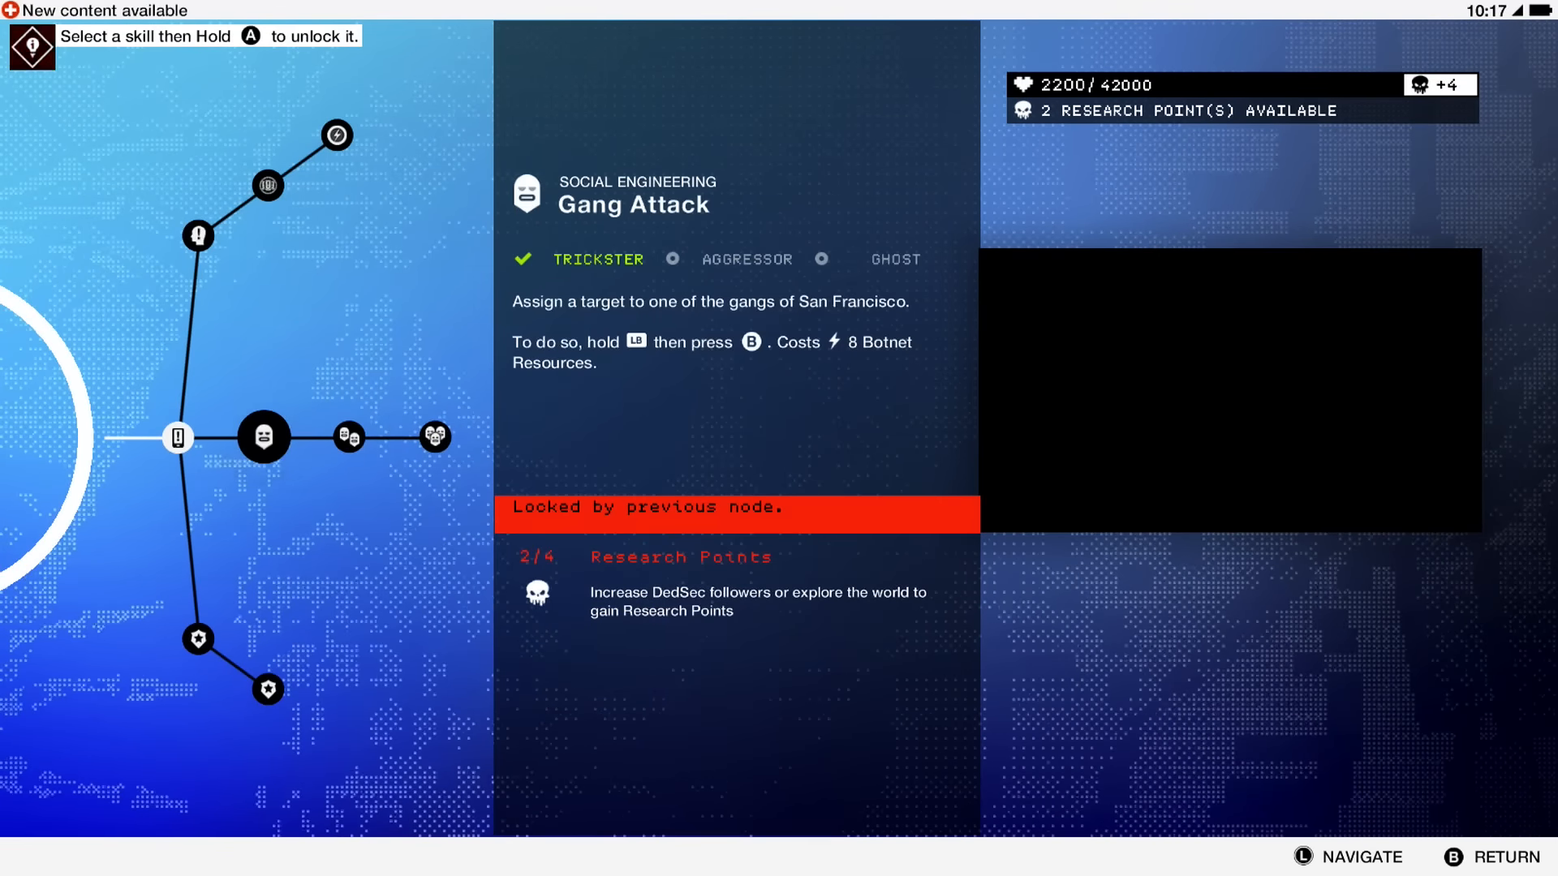
left_click(197, 639)
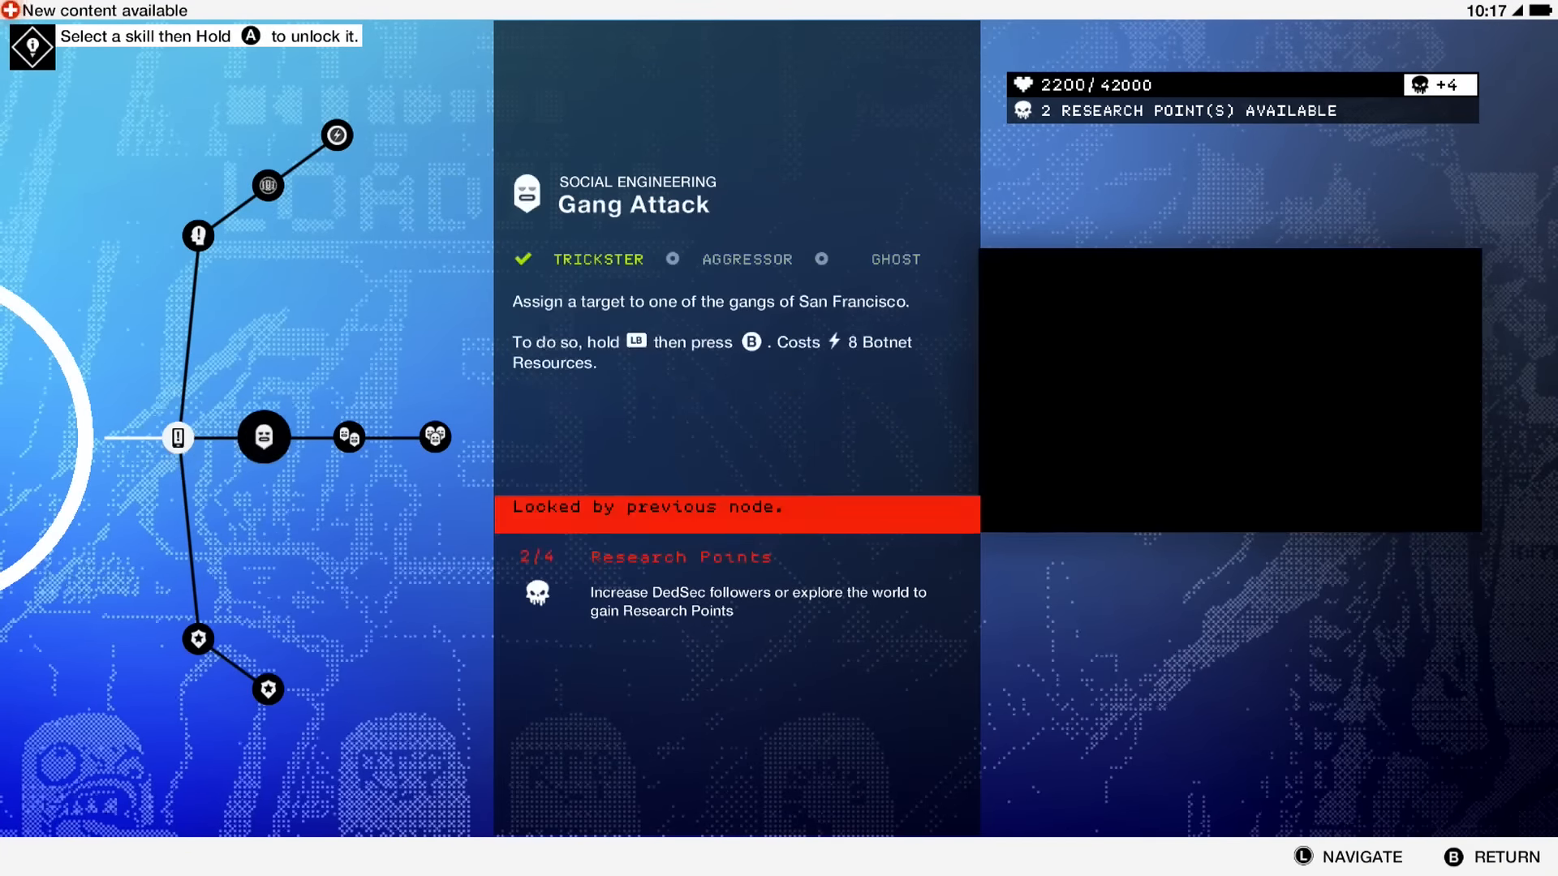
left_click(434, 436)
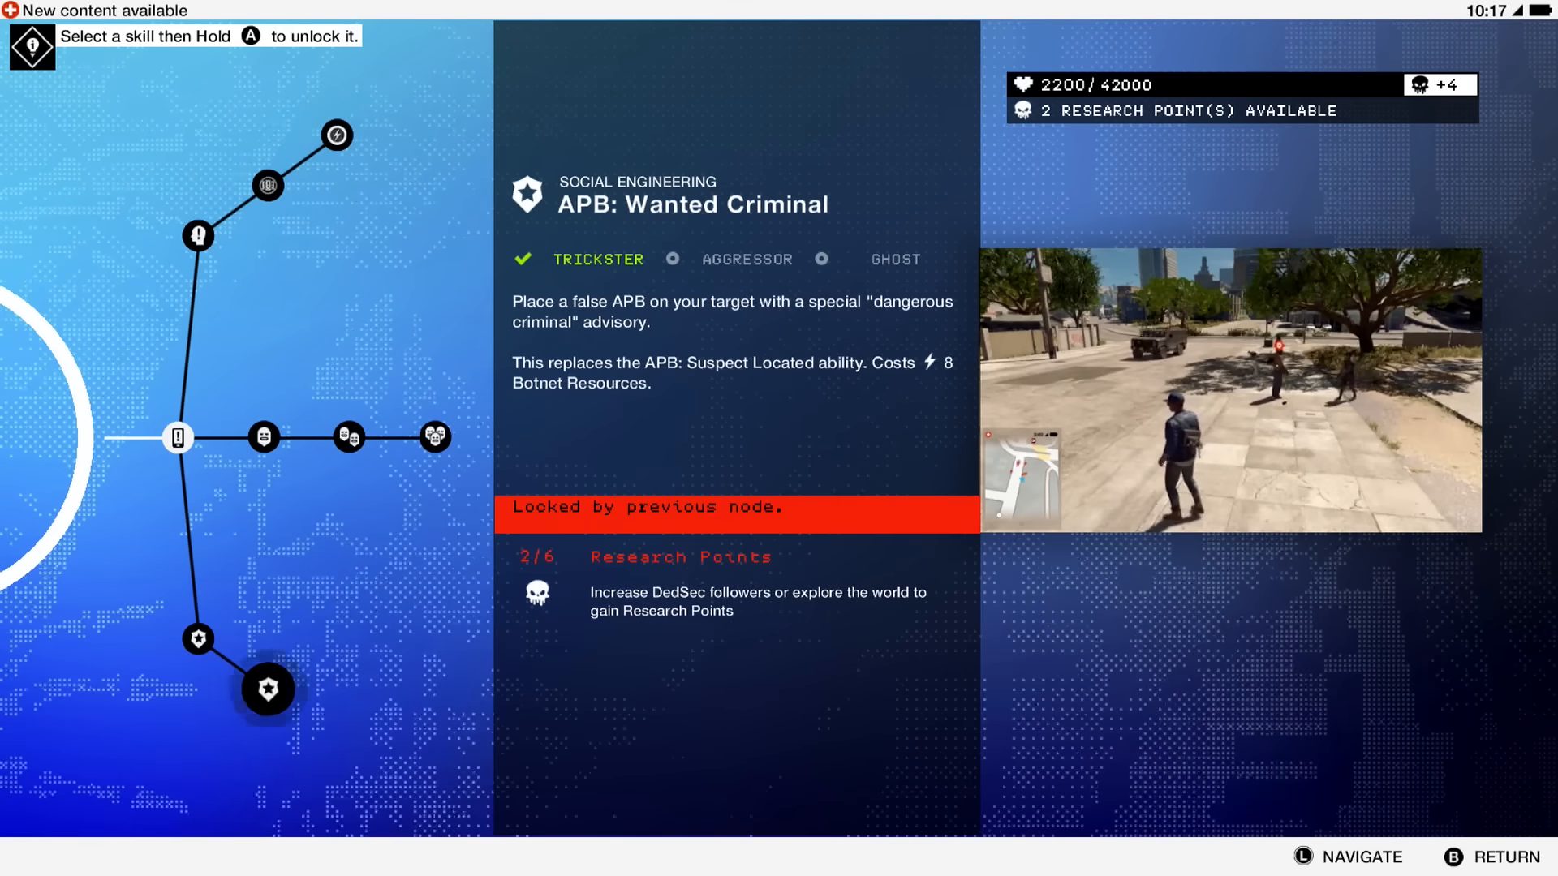
- View Massive Communication Disruption, a locked skill needing 6 research points
left_click(177, 437)
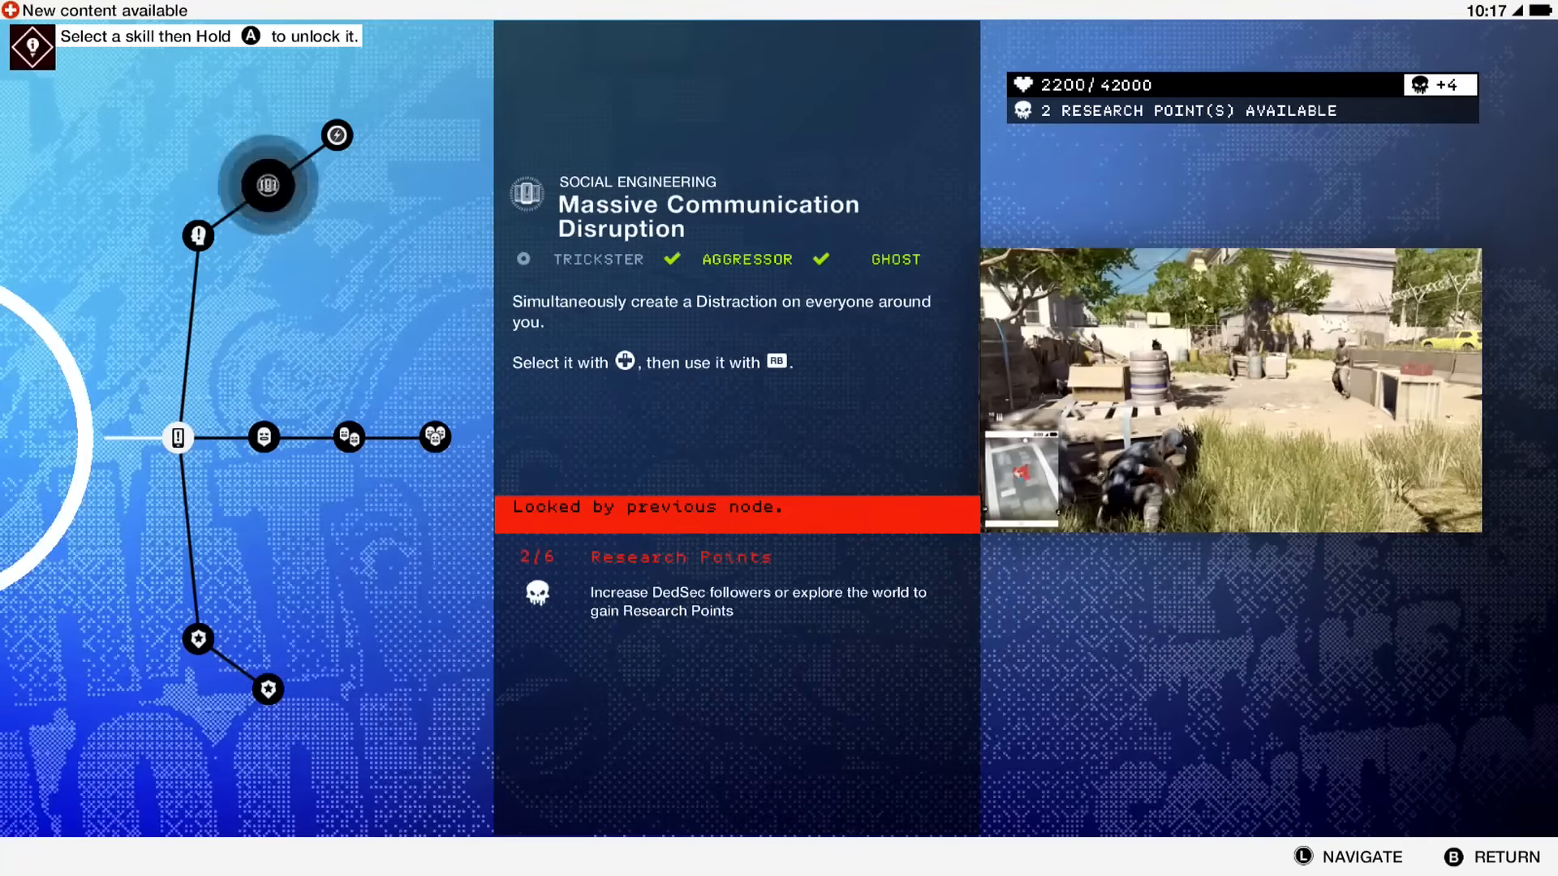
- View Botnet Savings: Personal Devices and Improved Profiler, then return to Gang Attack needing 4 points
left_click(336, 136)
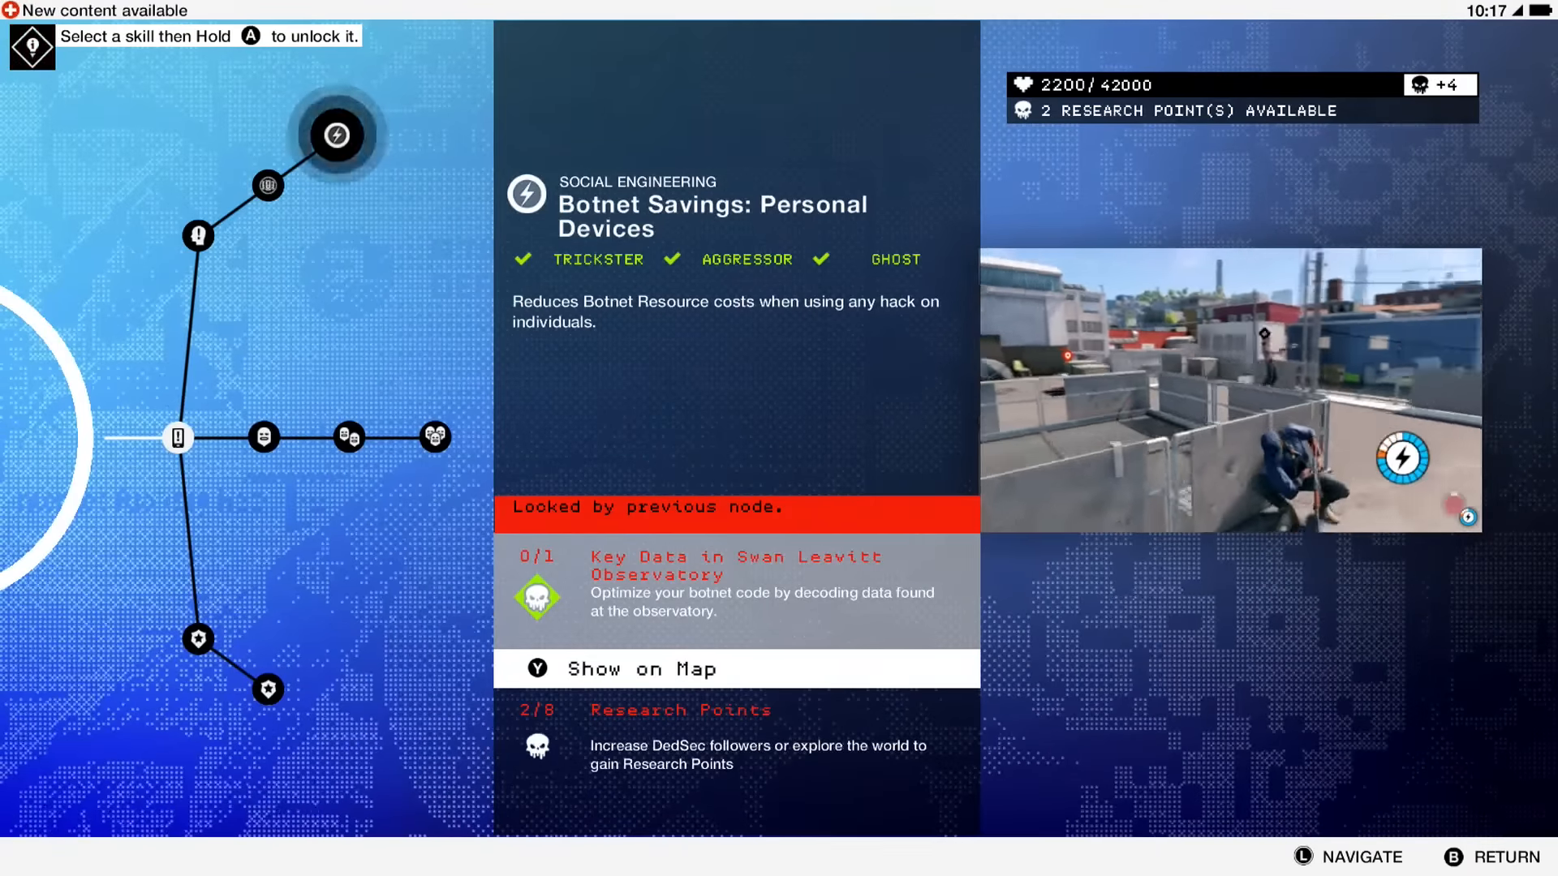
left_click(177, 437)
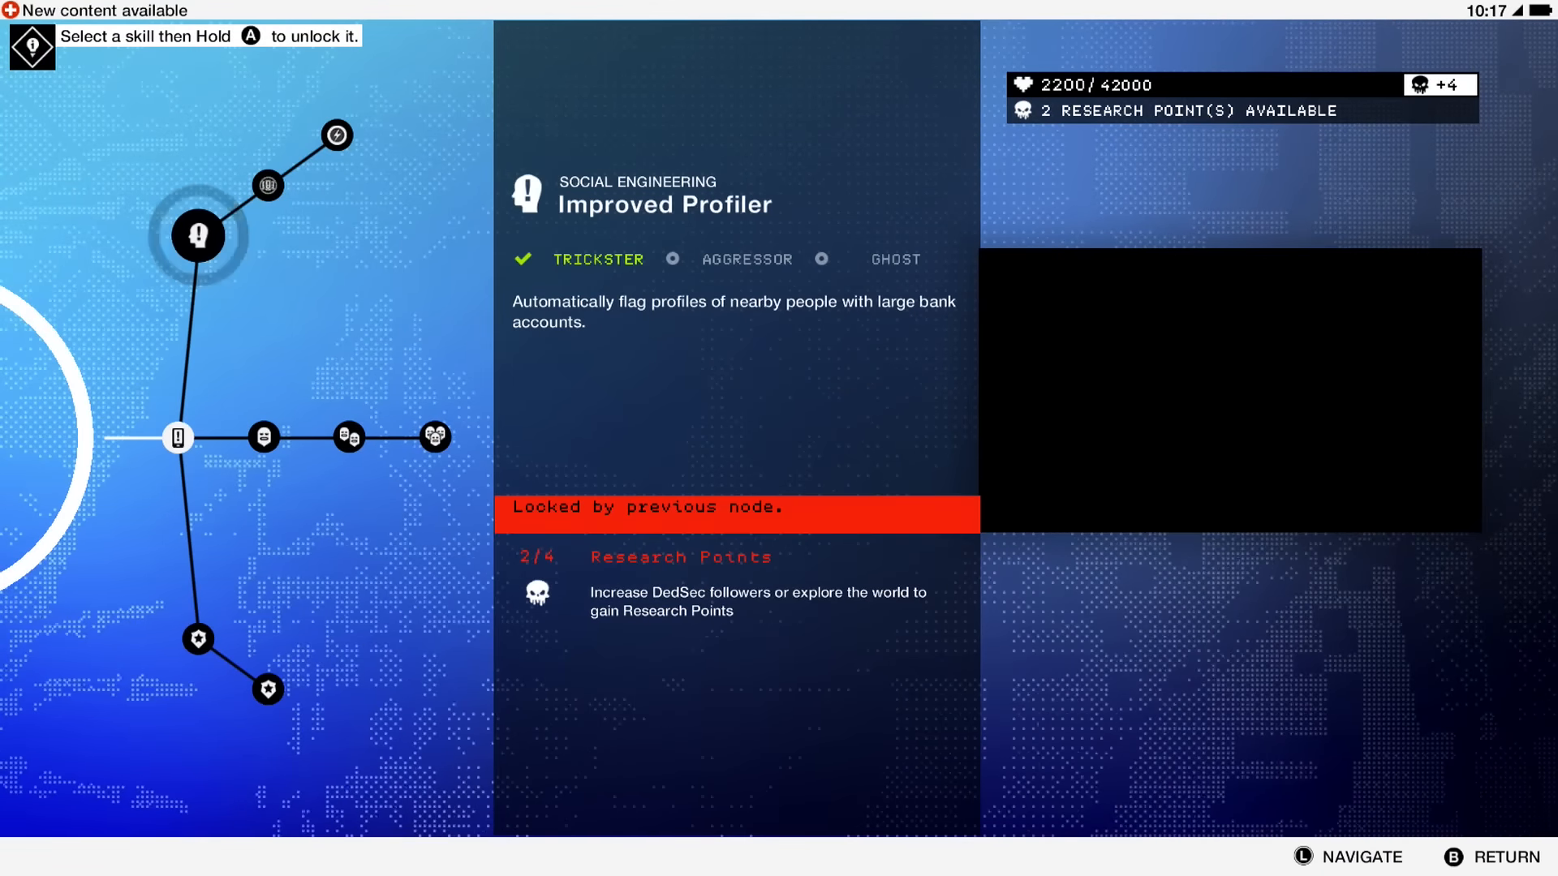
left_click(263, 437)
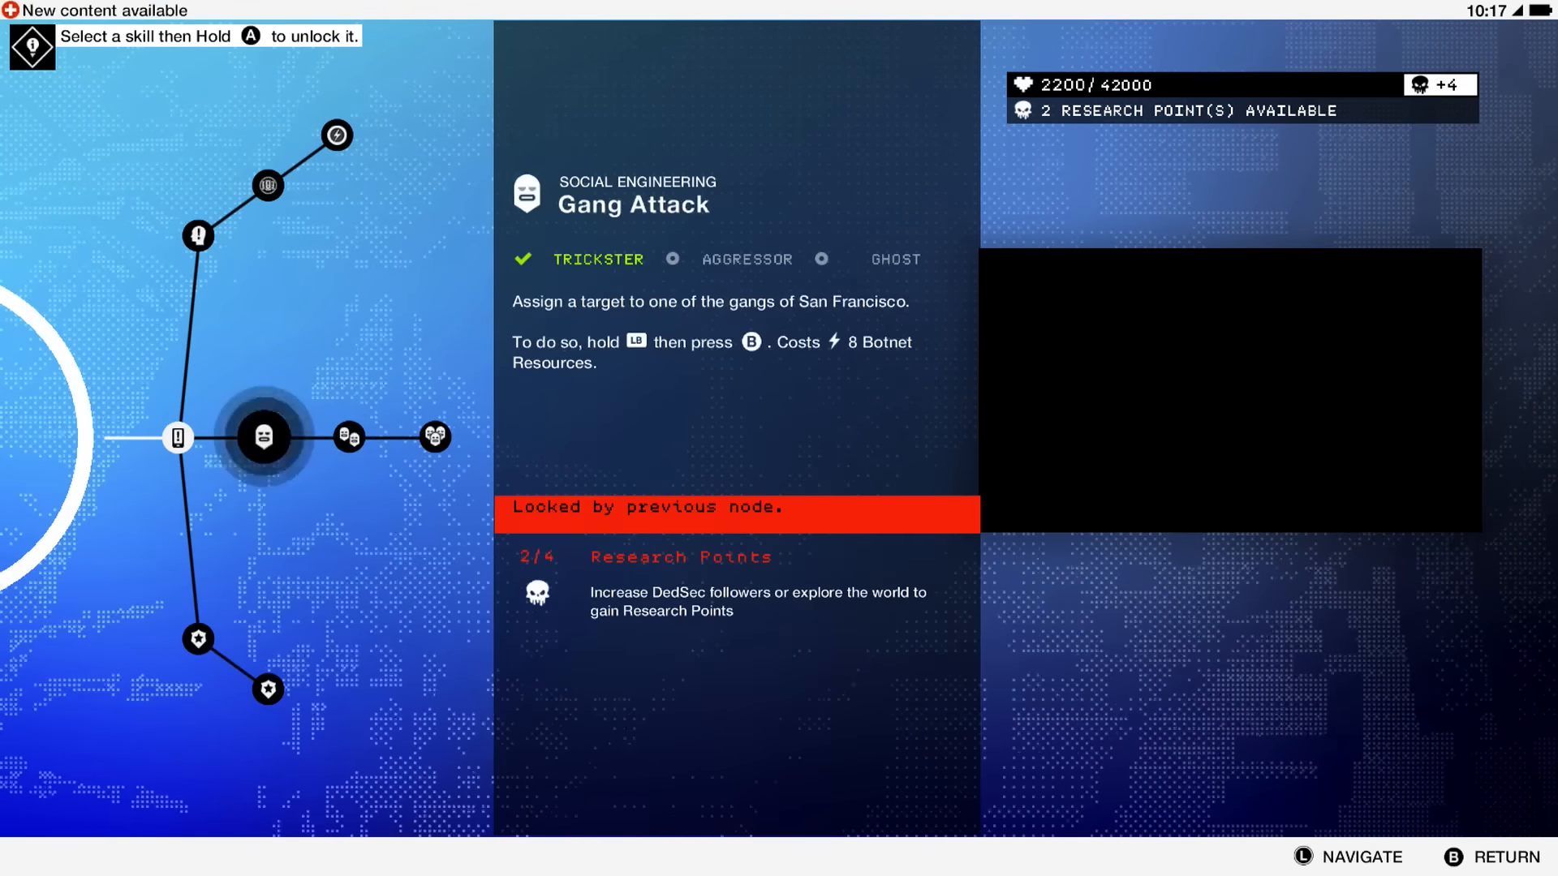